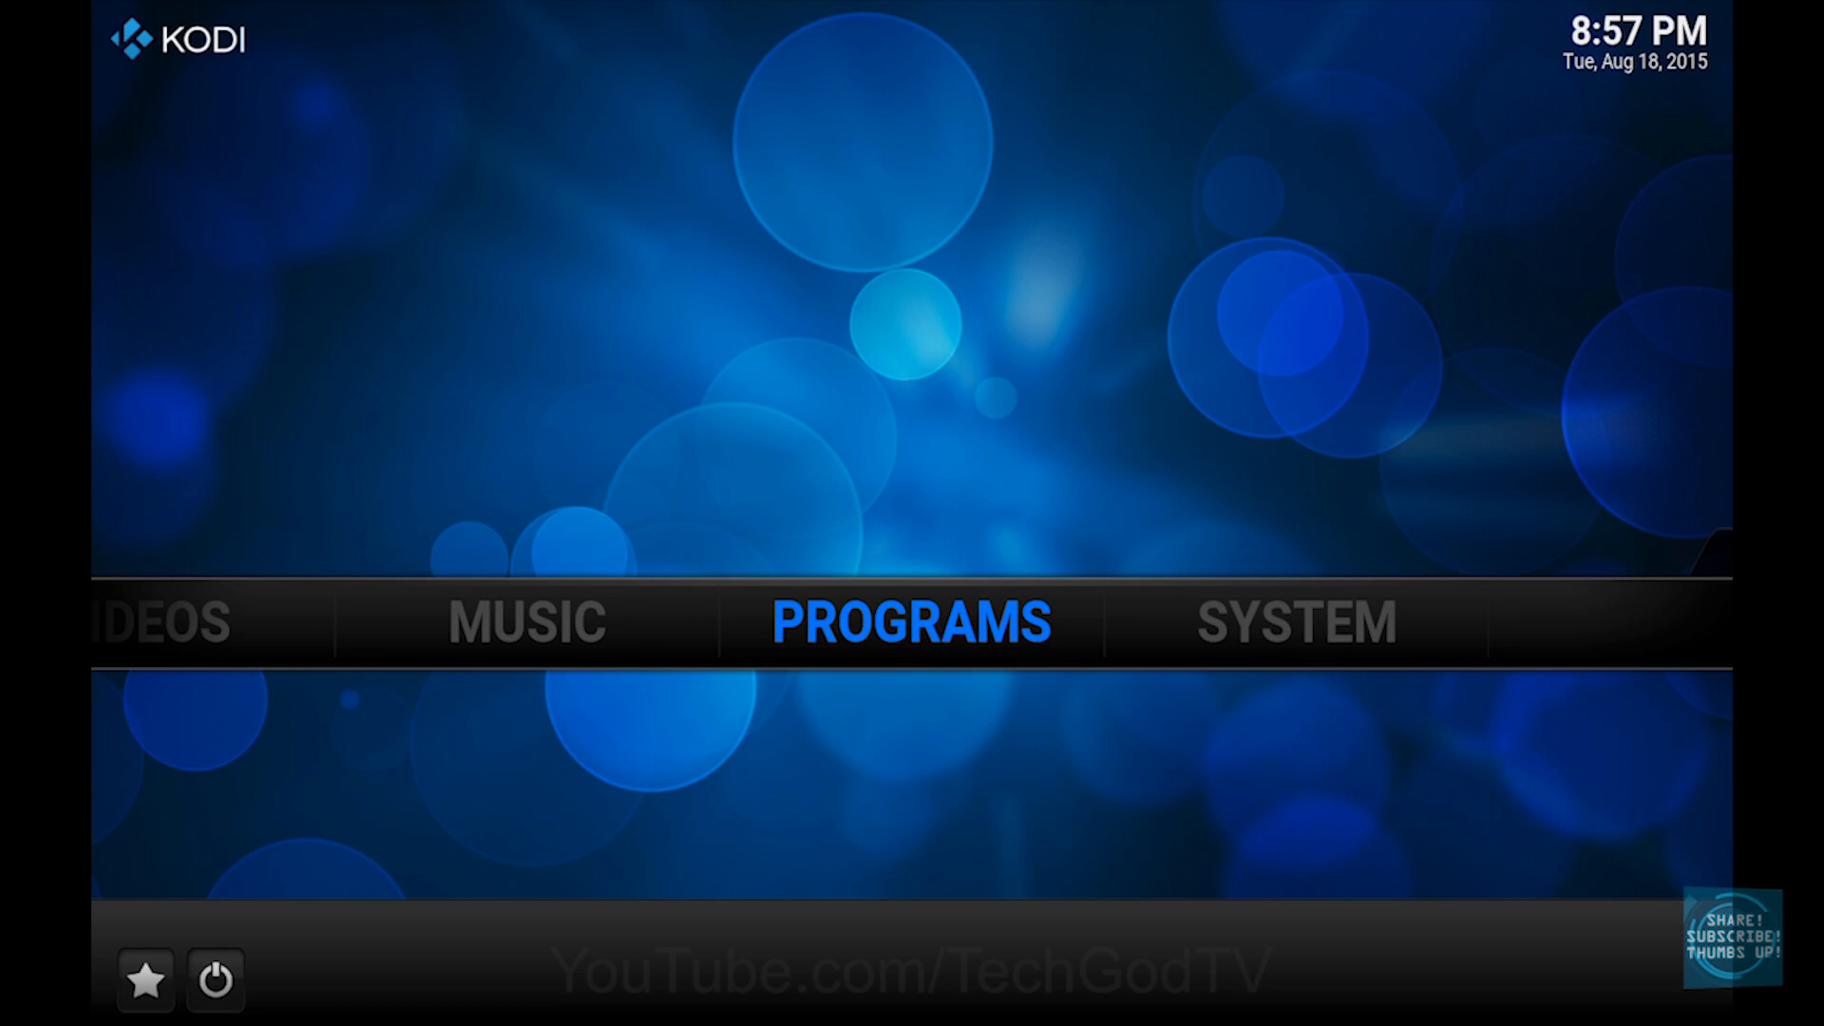
# Step: Open File manager from the SYSTEM submenu on Kodi's home screen
pyautogui.click(1299, 622)
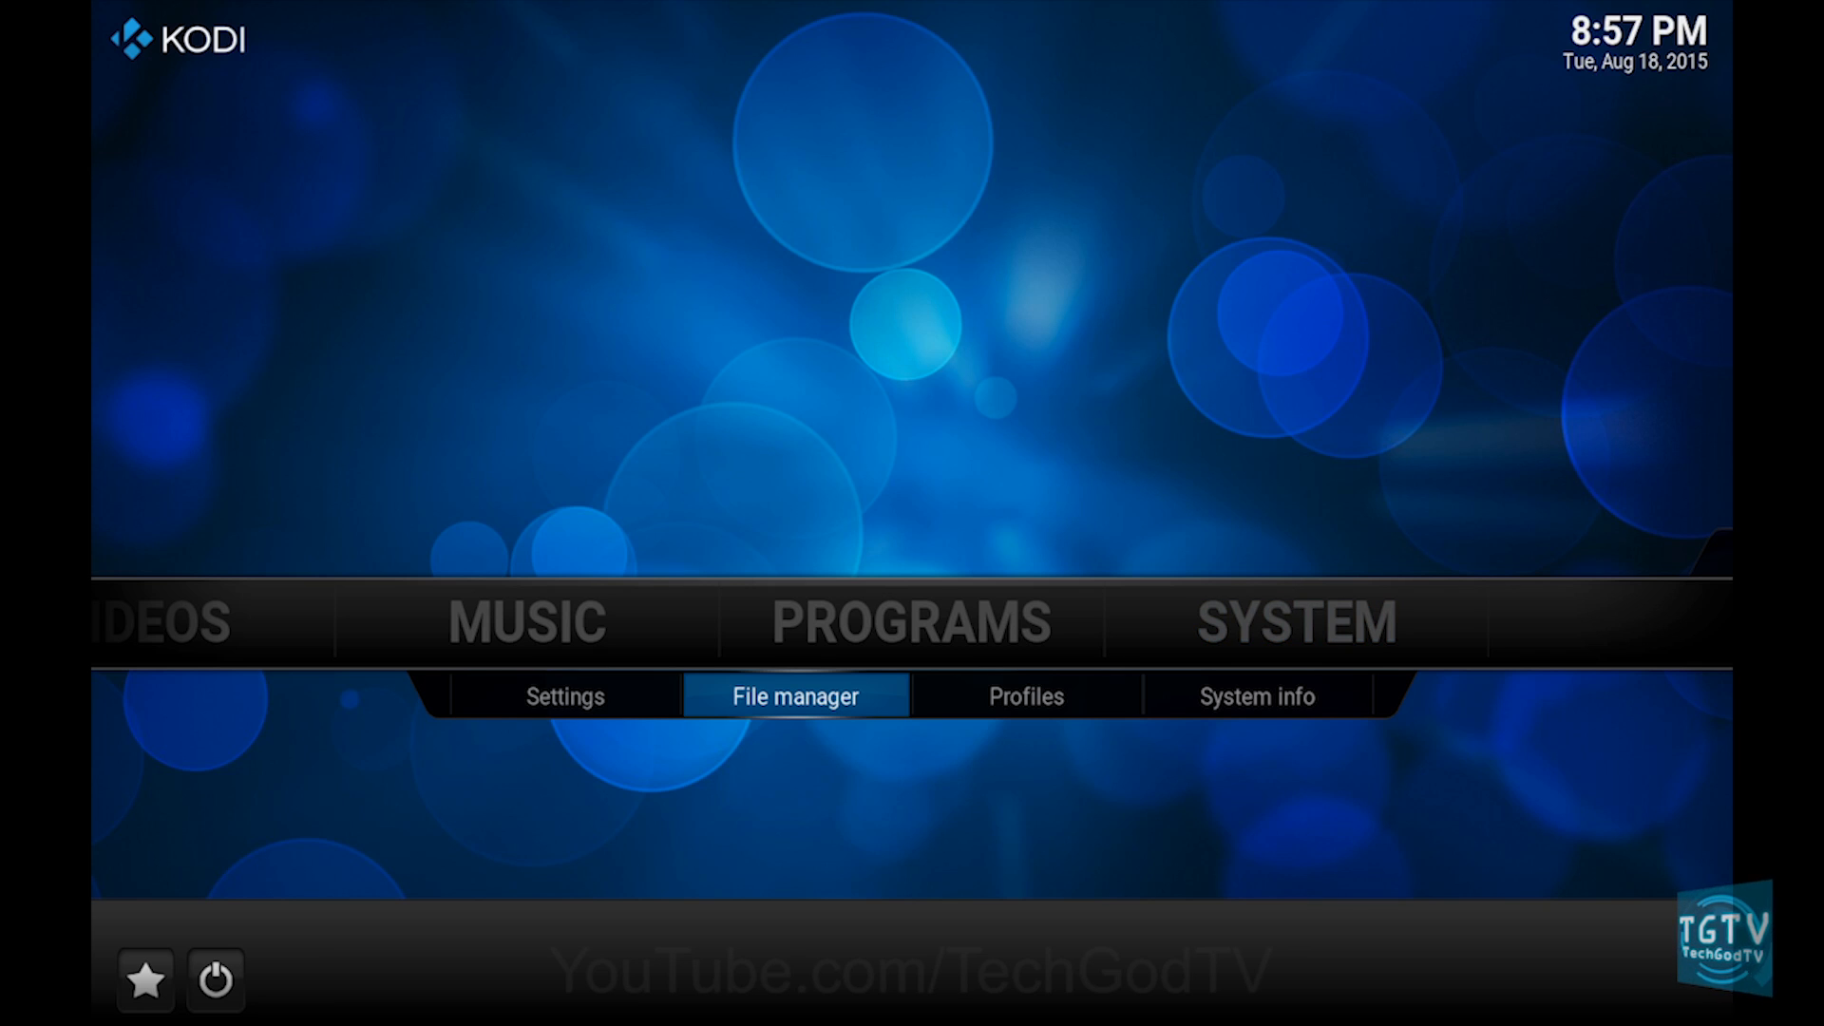
pyautogui.click(796, 694)
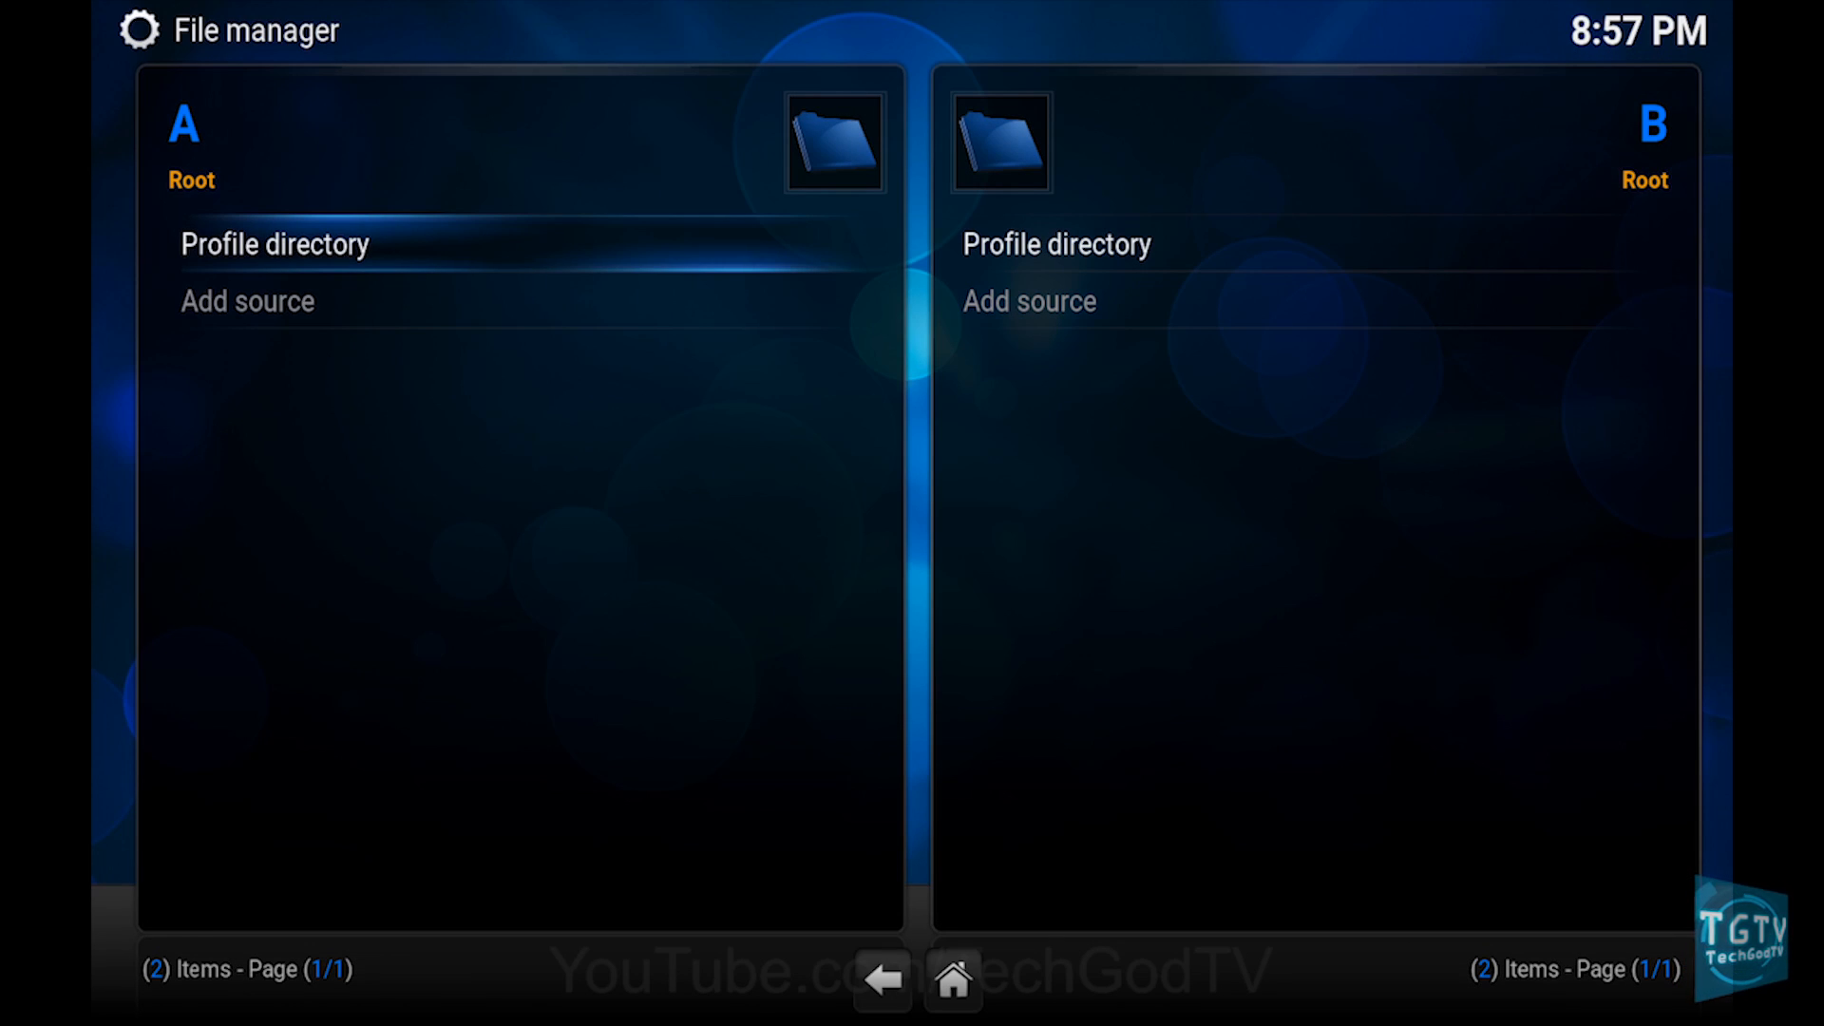
pyautogui.click(247, 302)
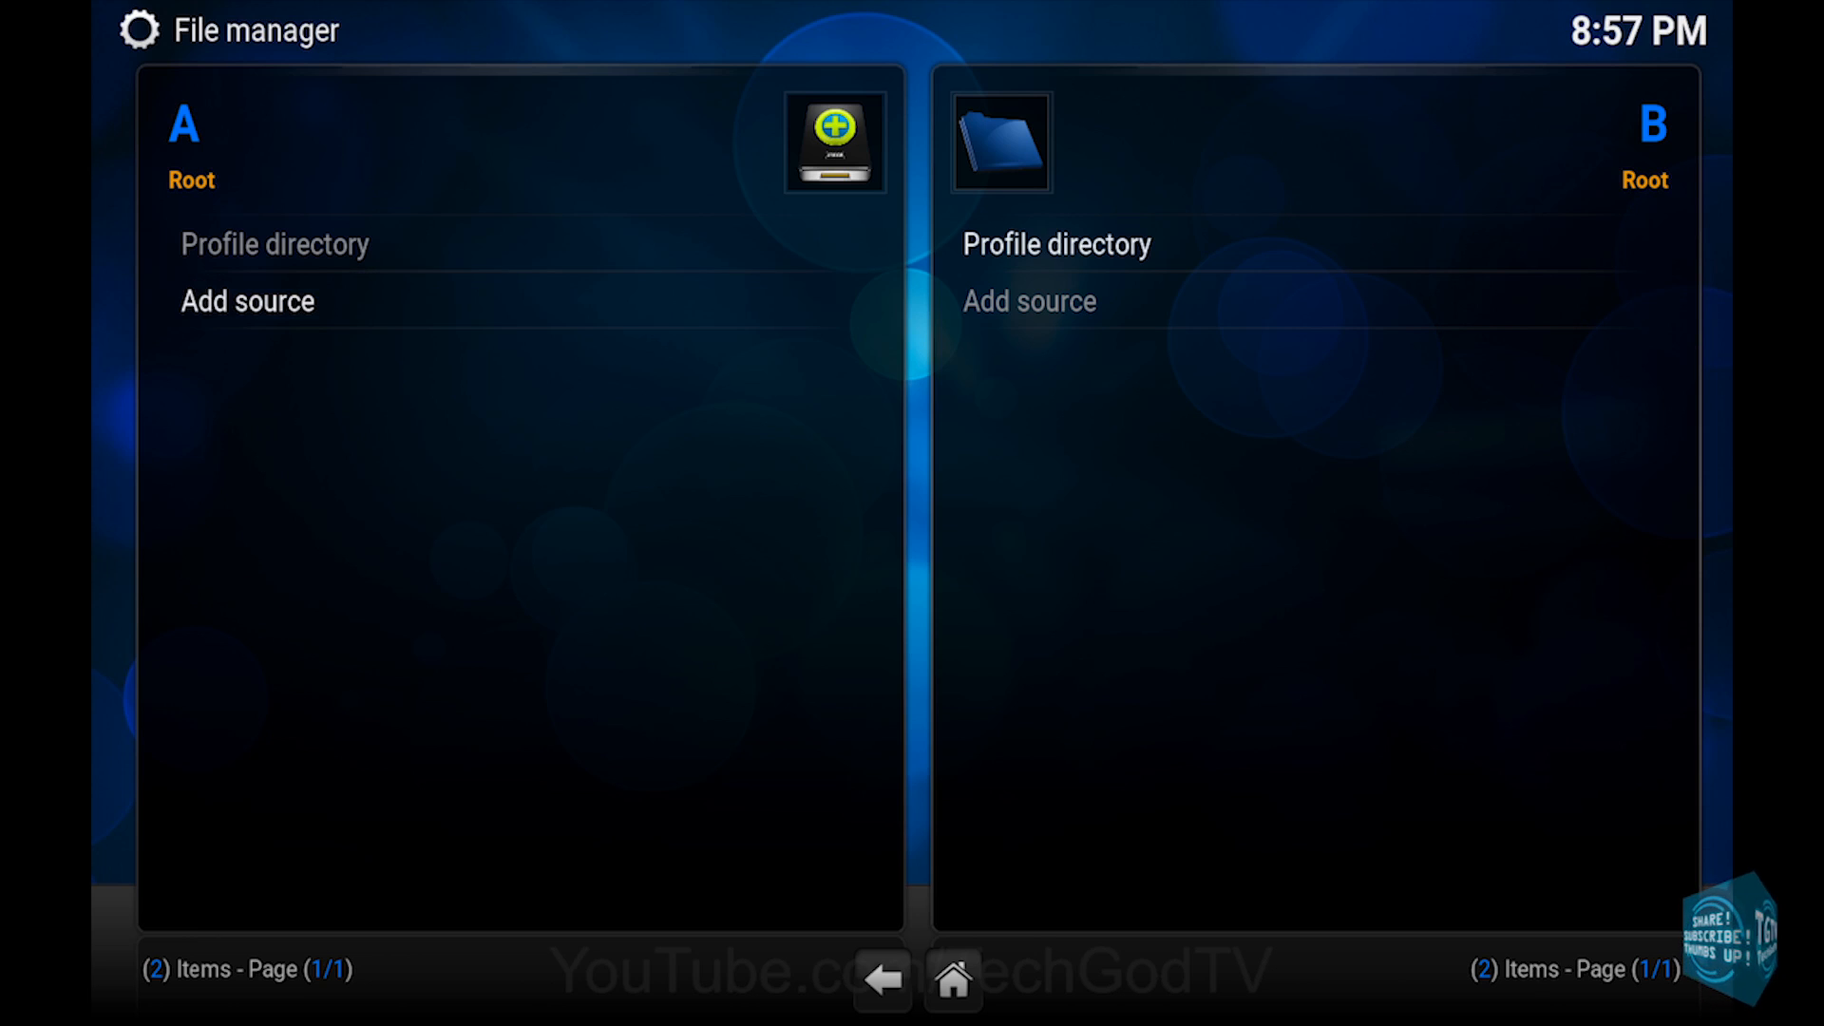
pyautogui.click(248, 301)
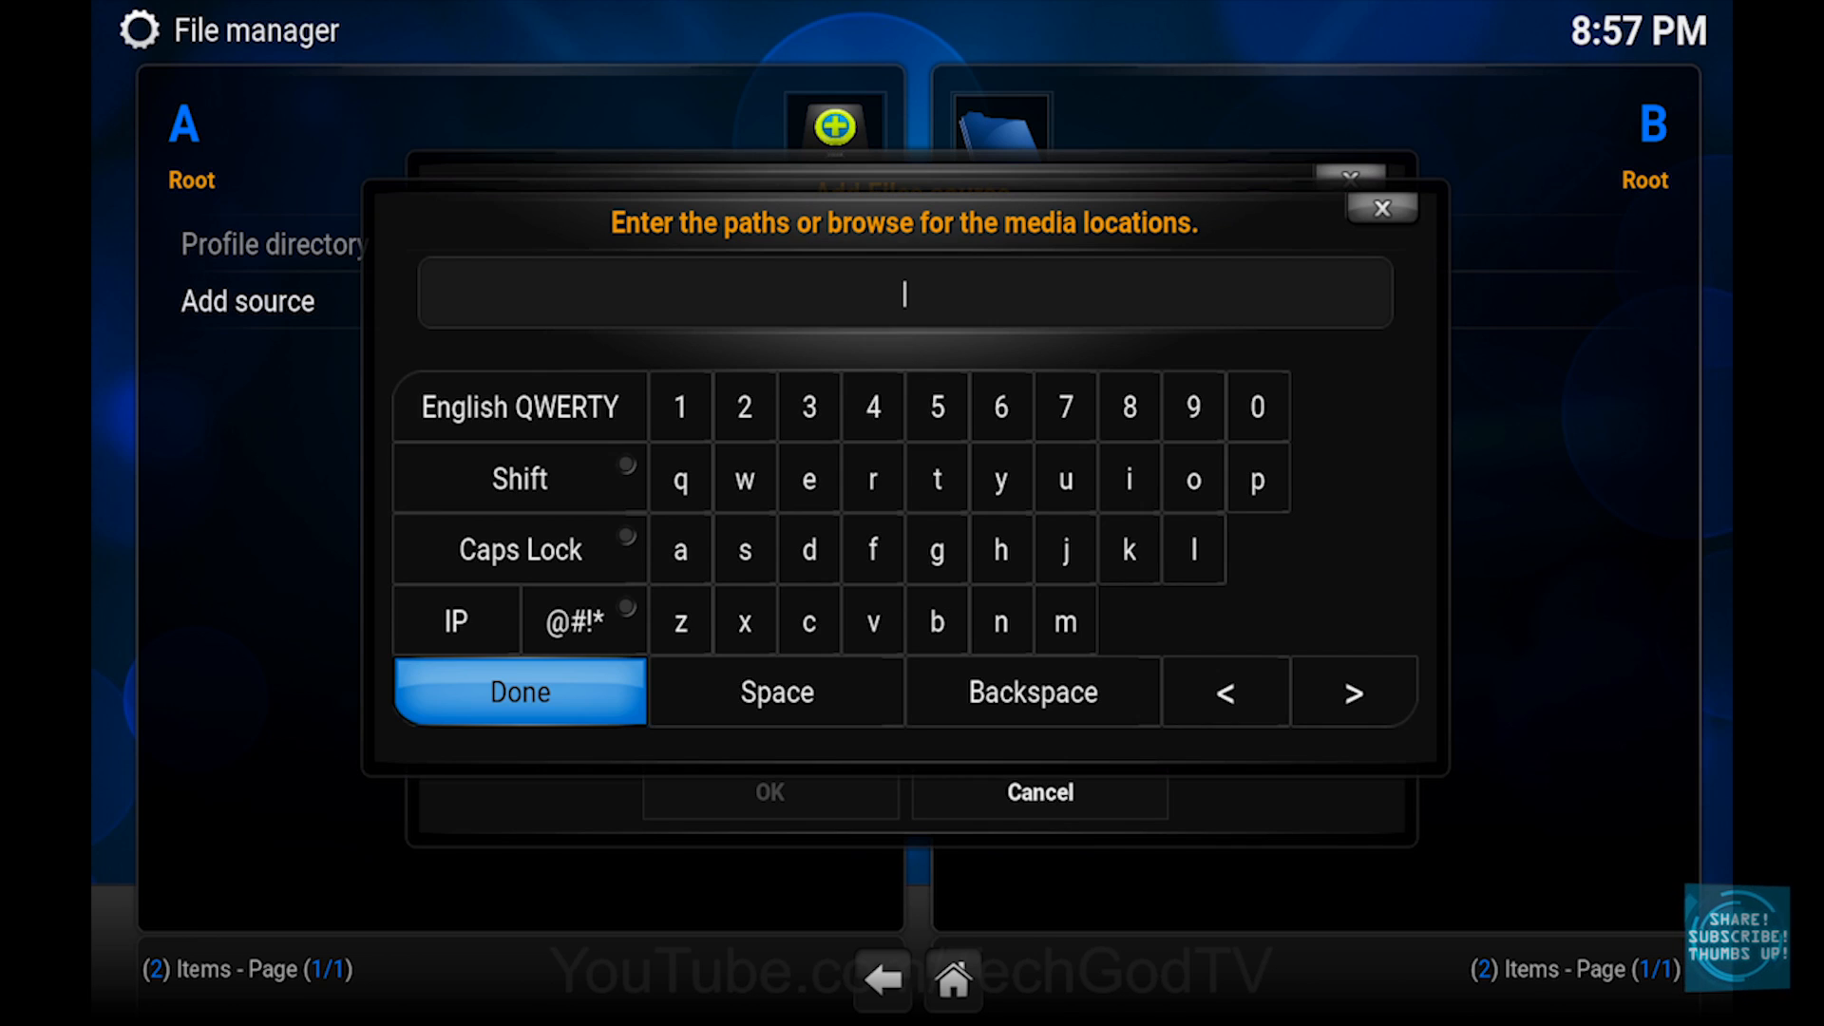
pyautogui.write('http://')
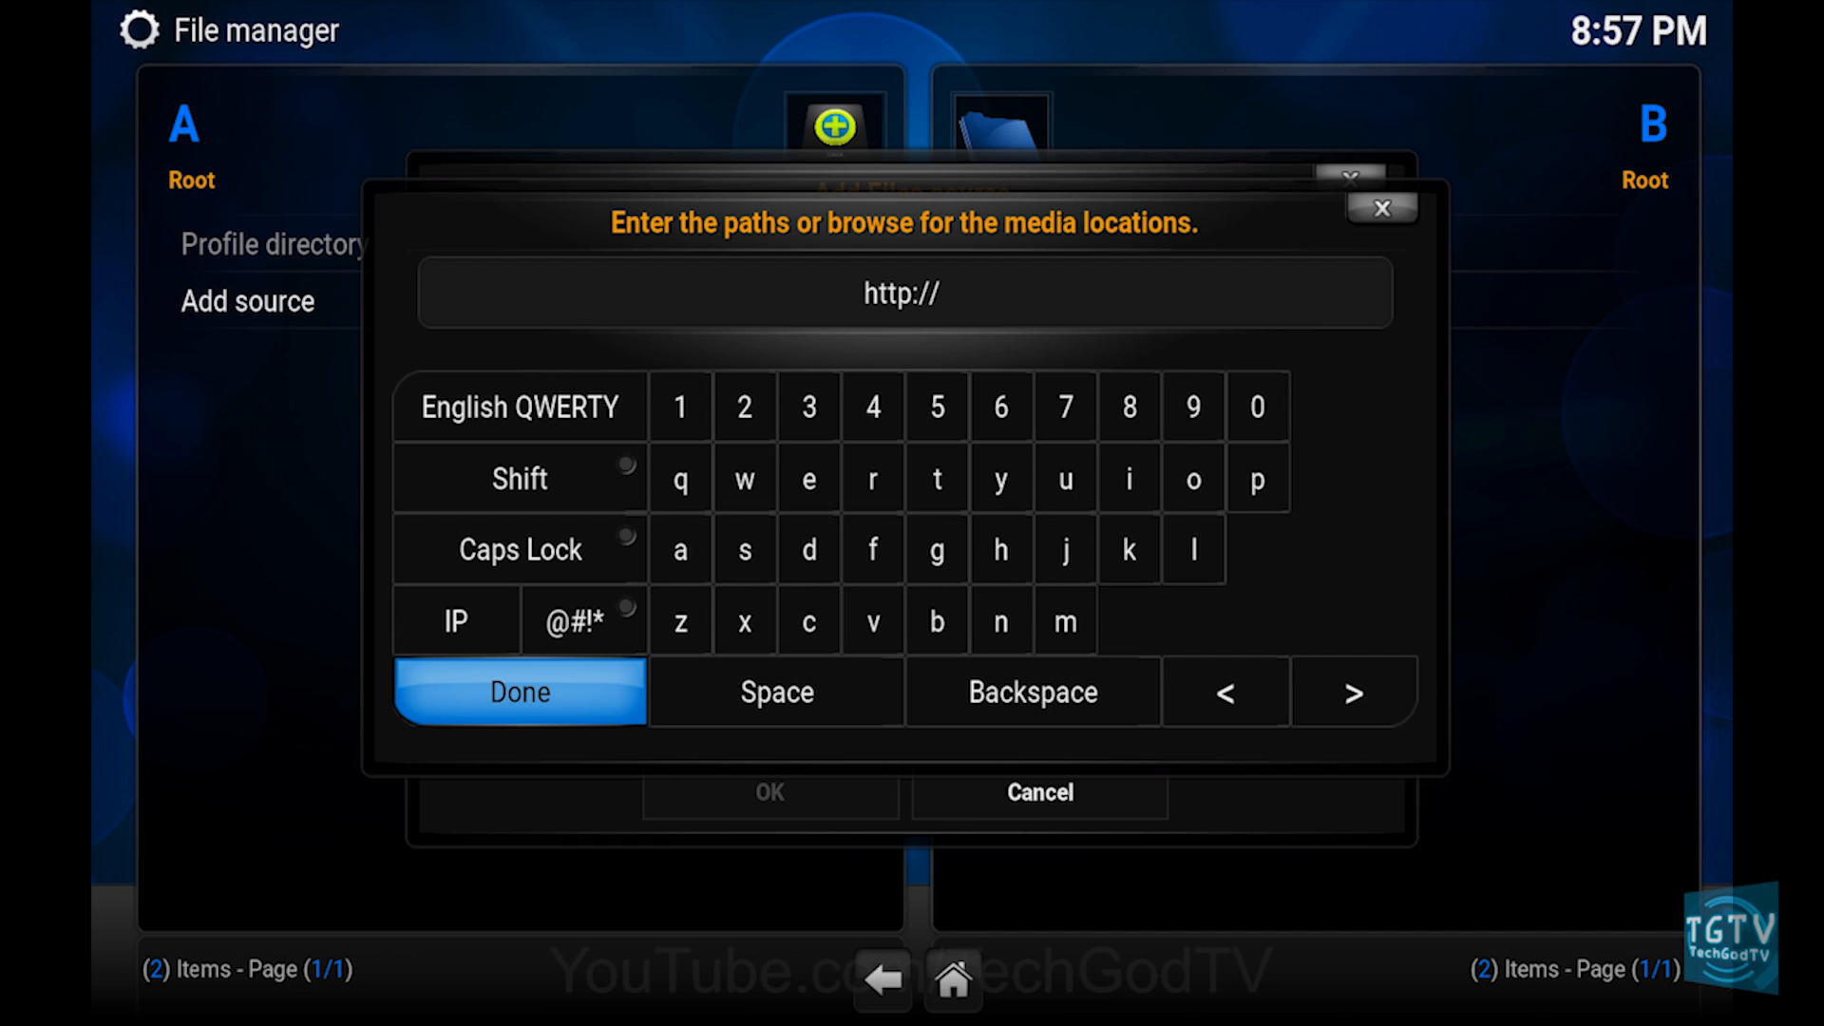
pyautogui.write('fusion.')
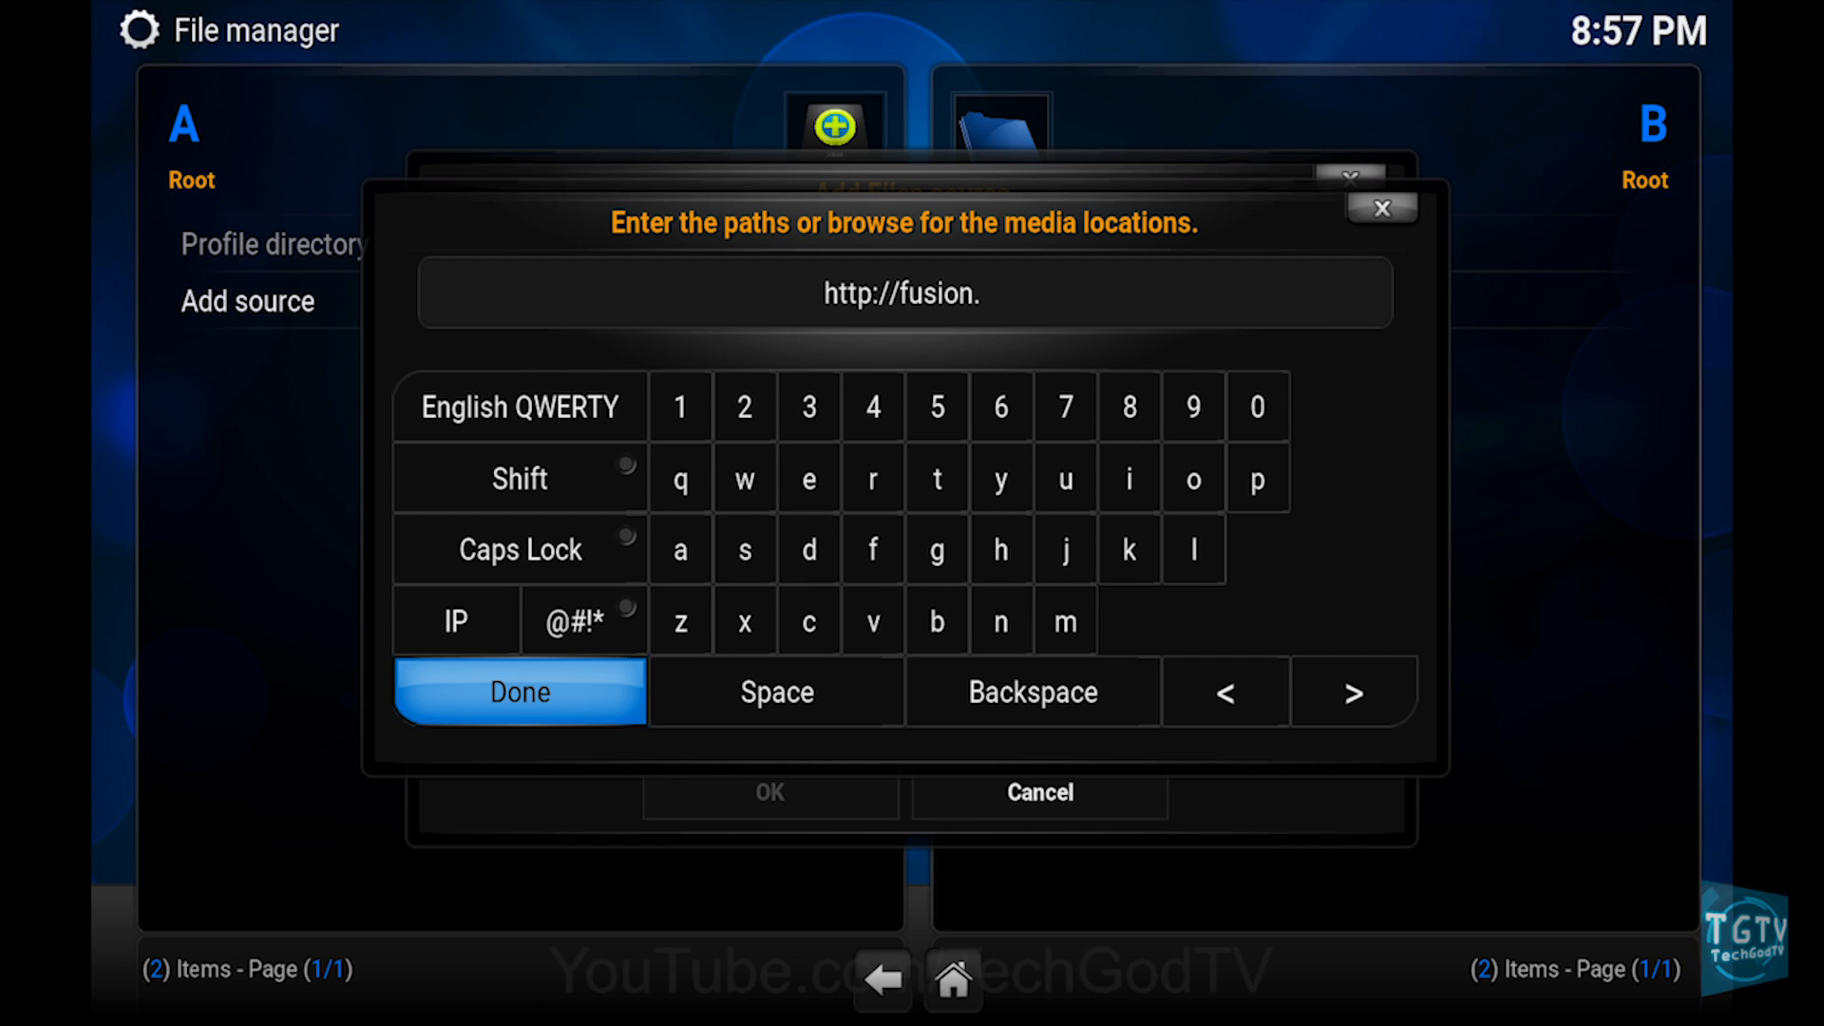
pyautogui.write('tvaddons.ag')
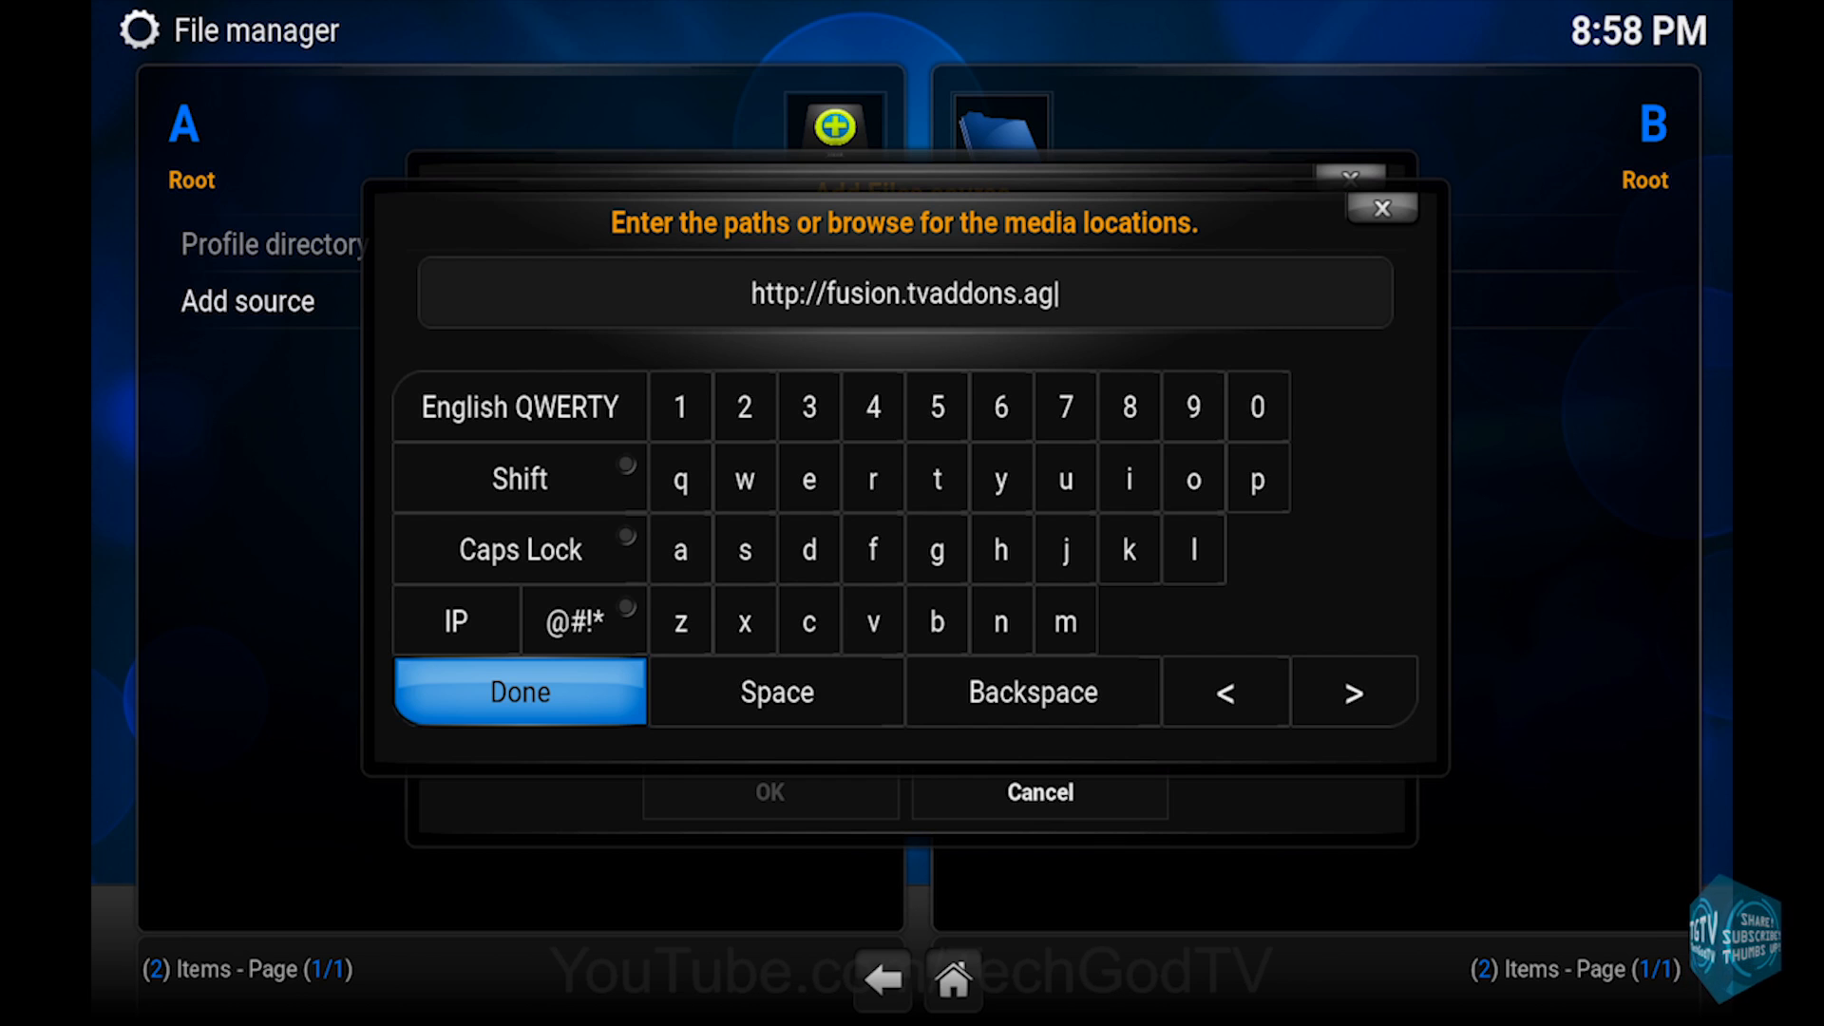
pyautogui.click(518, 691)
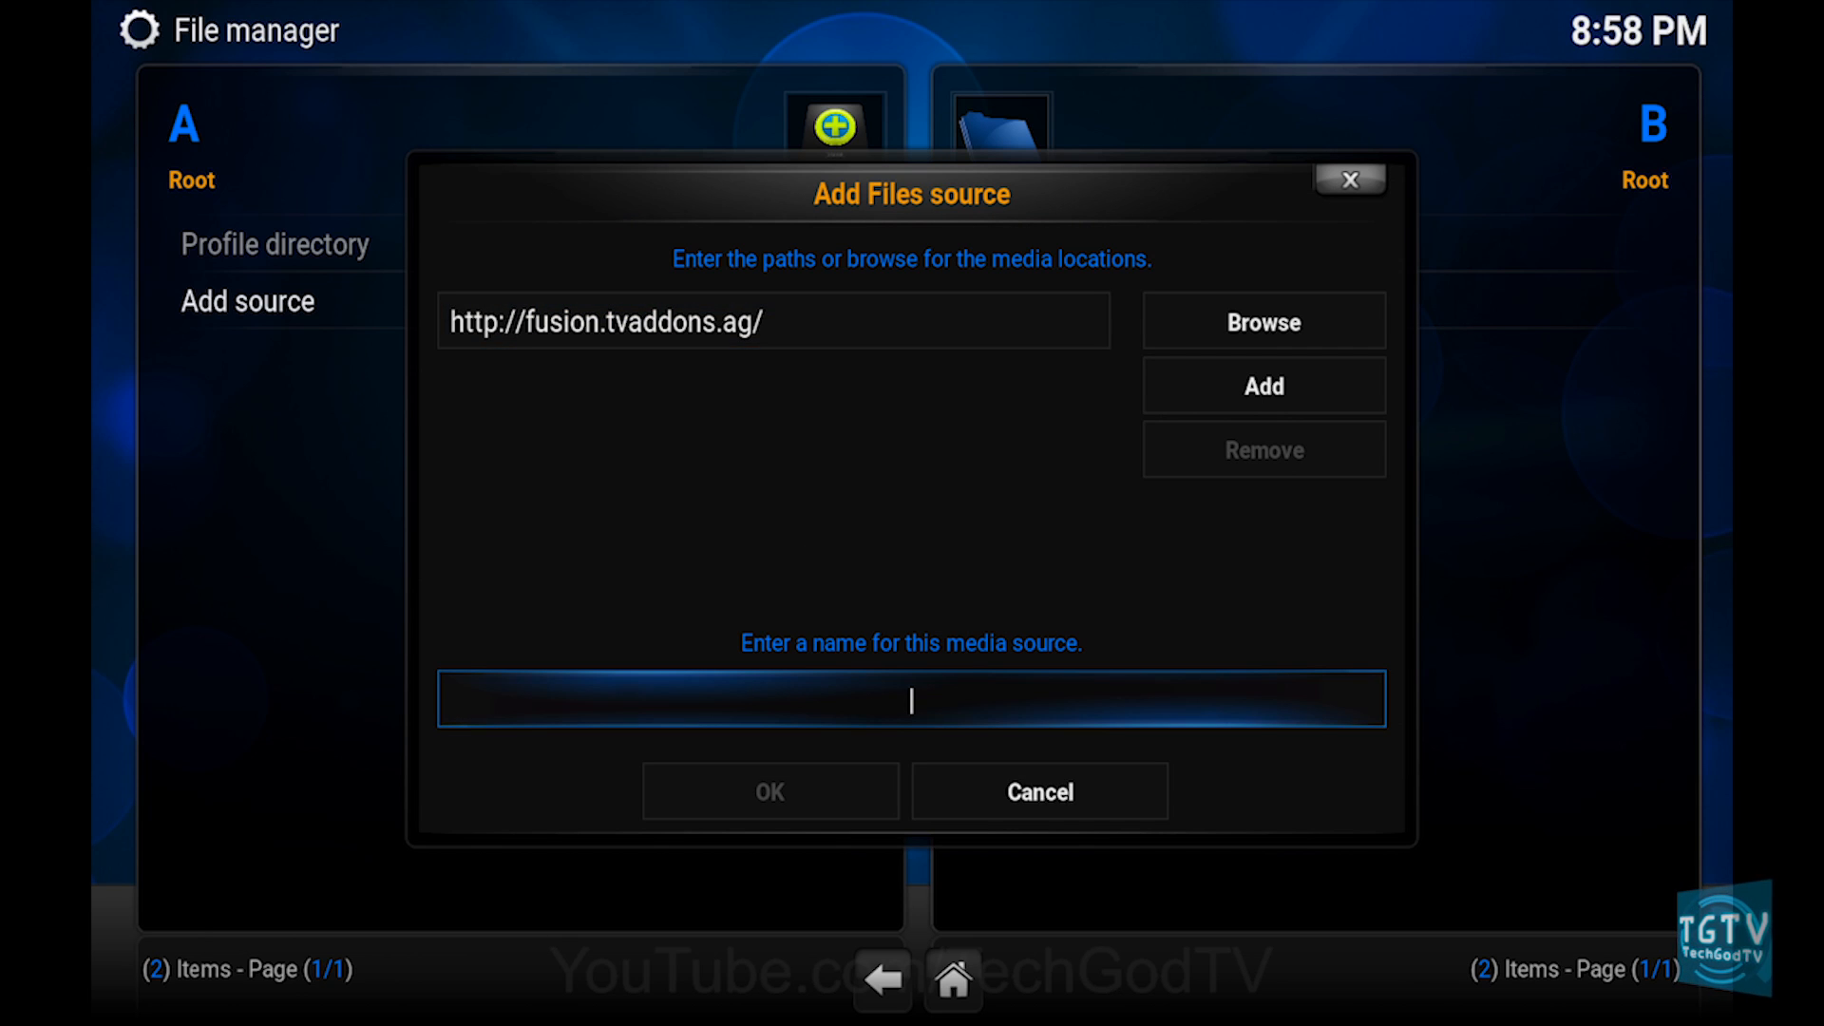
# Step: Name the new source 'fusion' and save it
pyautogui.click(913, 701)
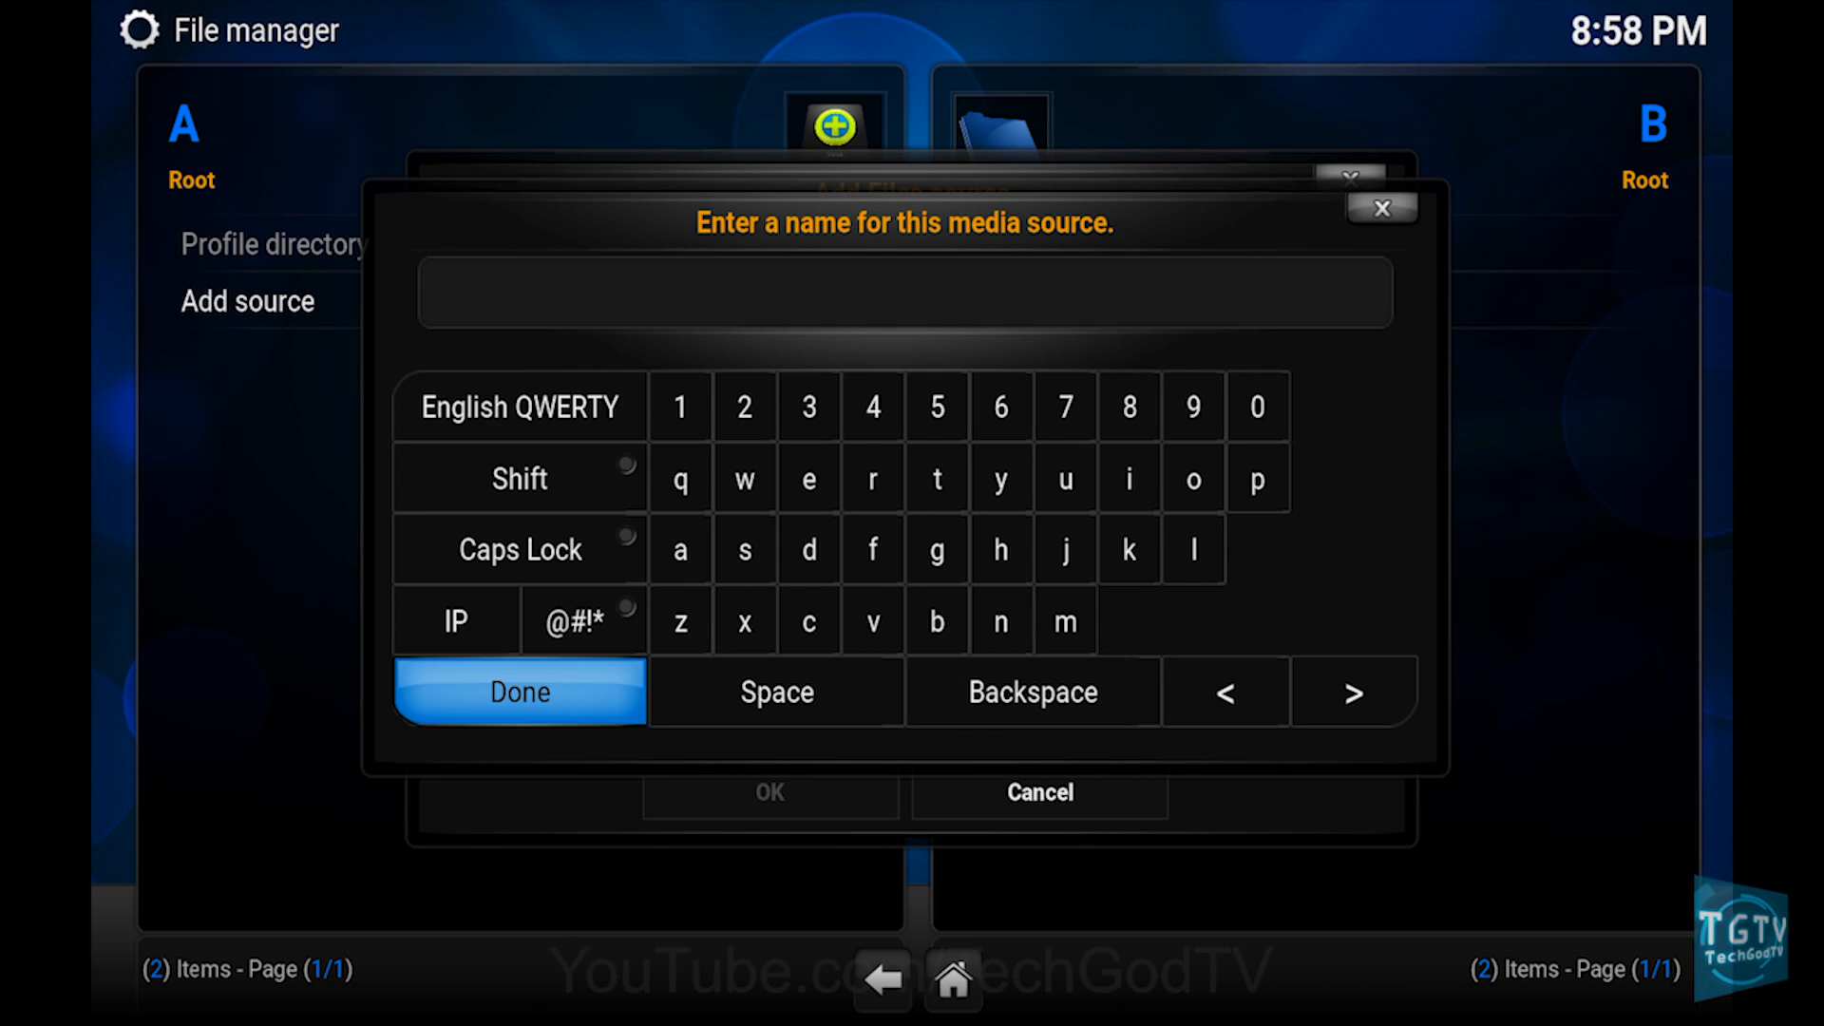
pyautogui.click(873, 549)
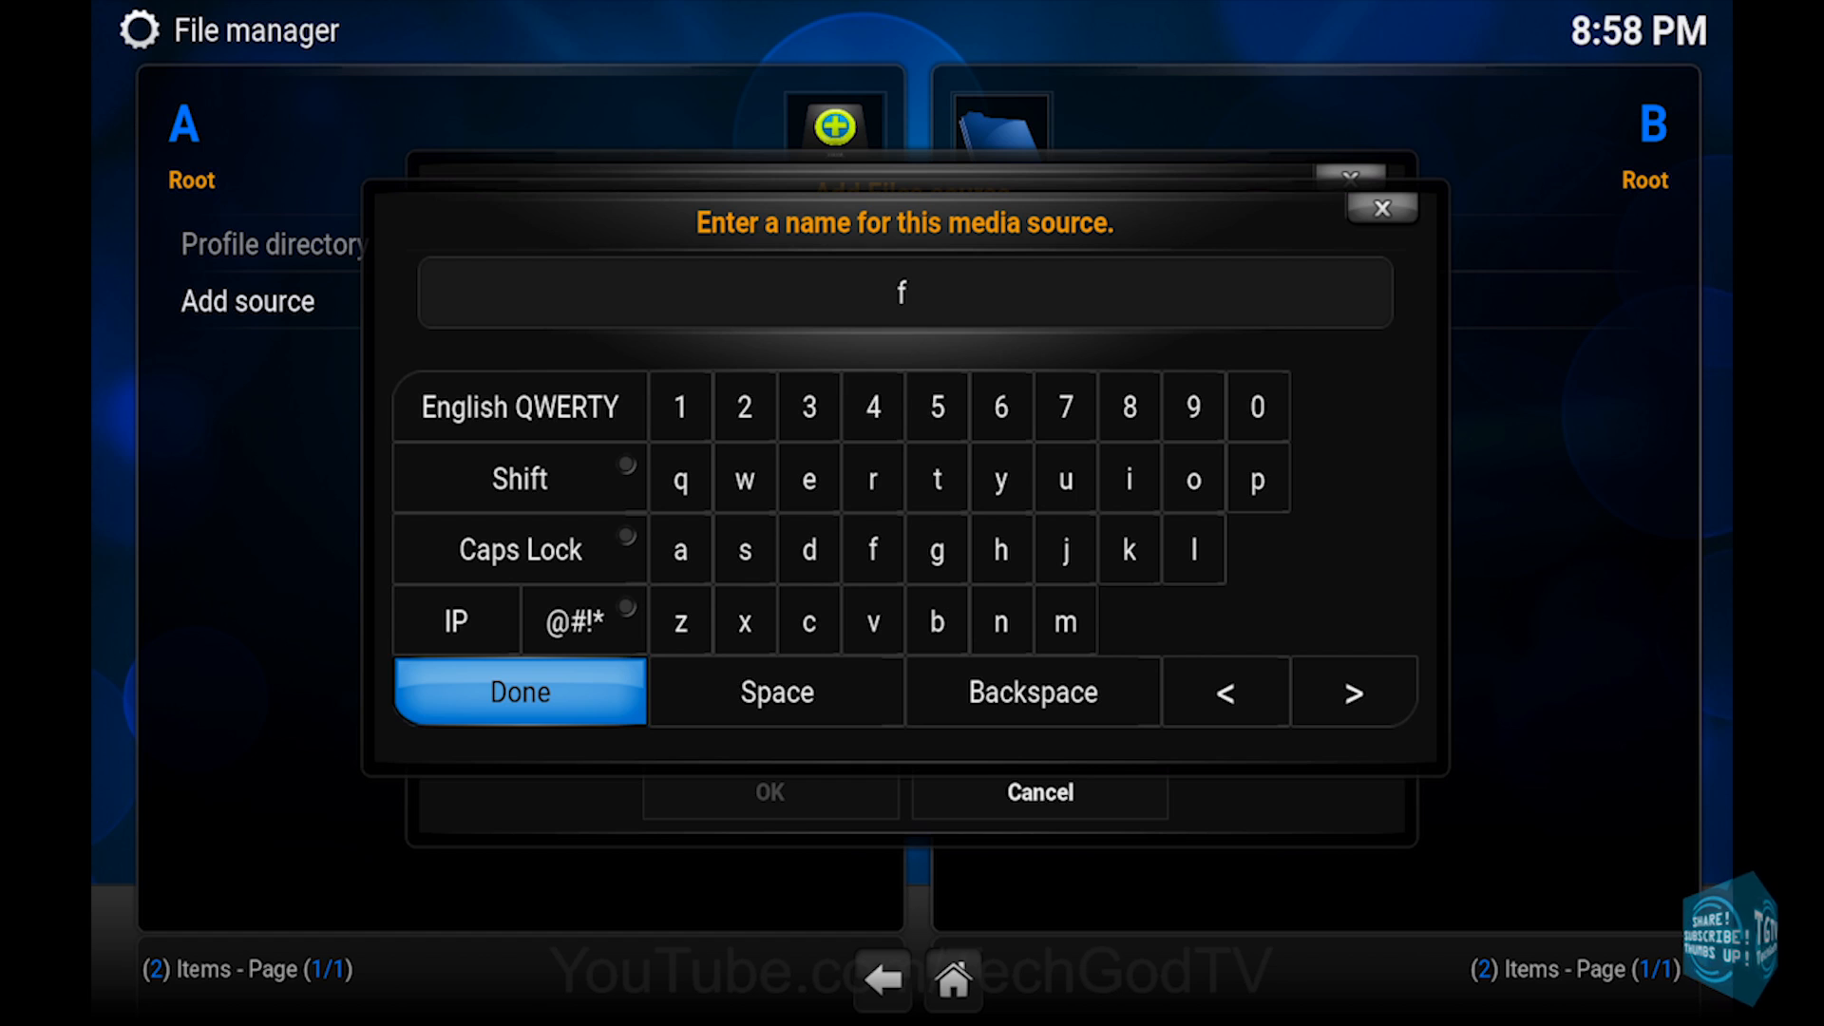
pyautogui.write('usion')
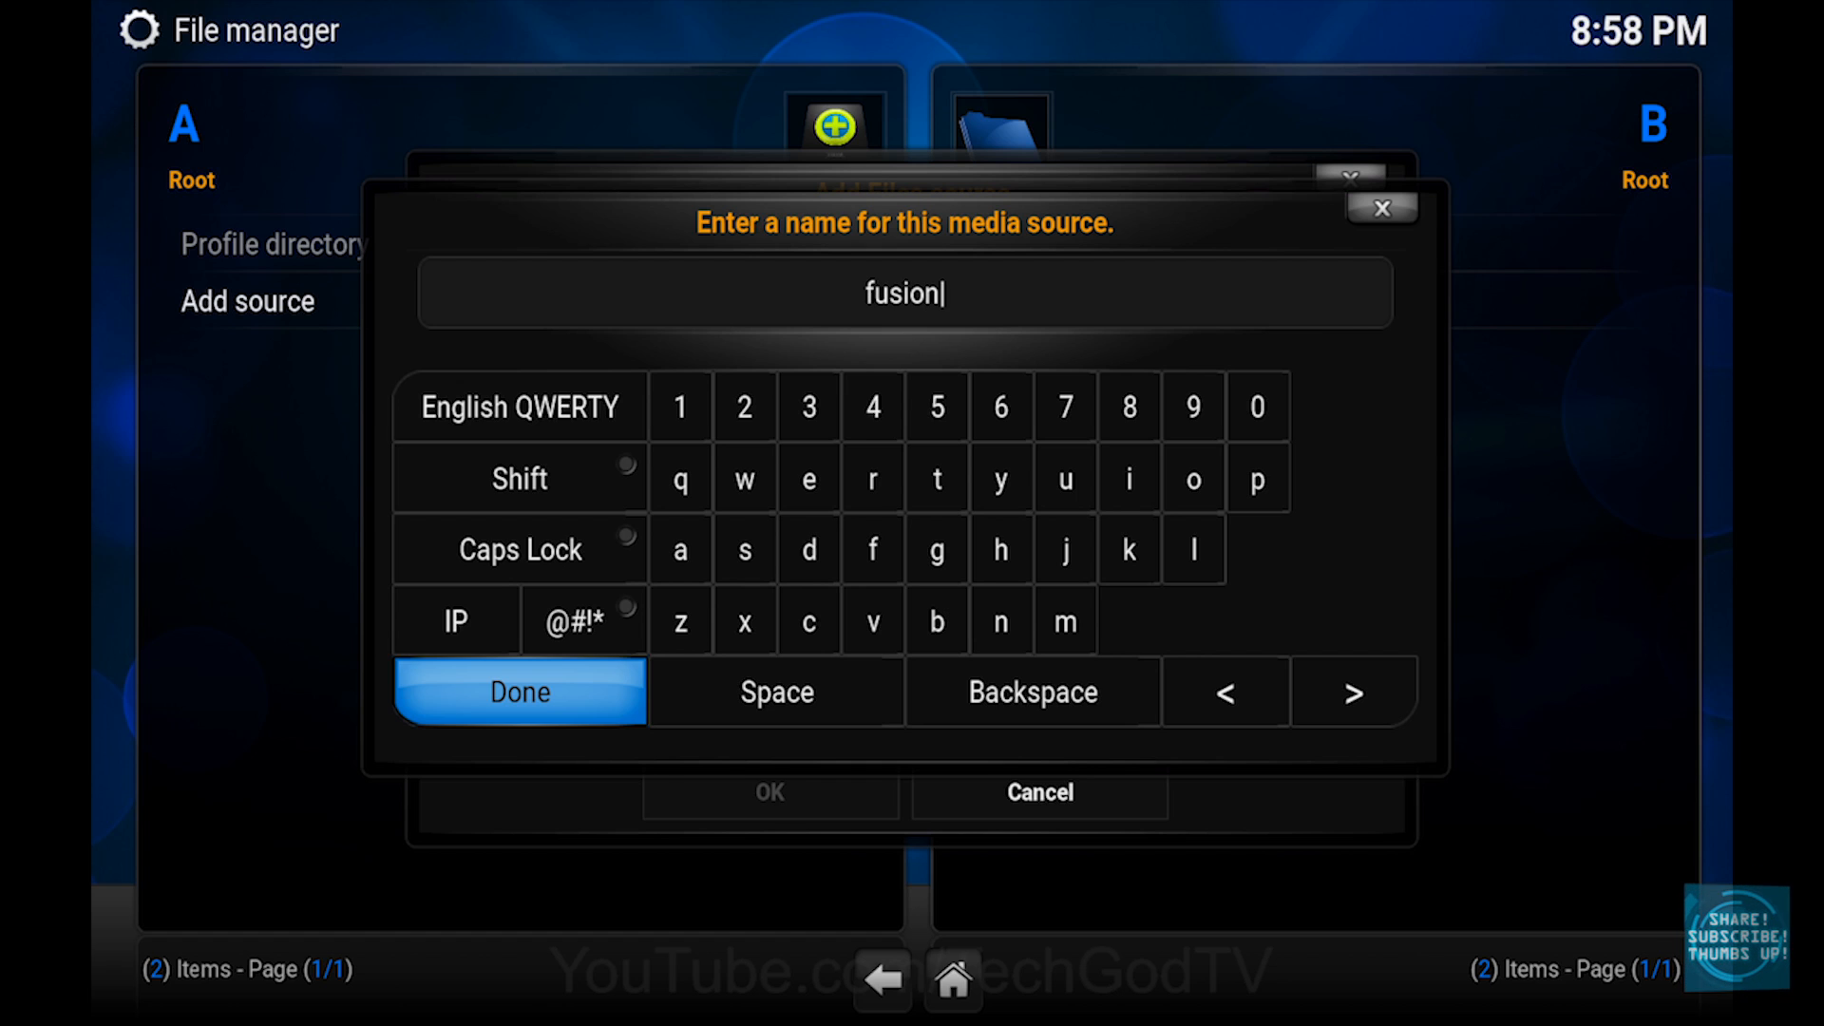
pyautogui.click(520, 691)
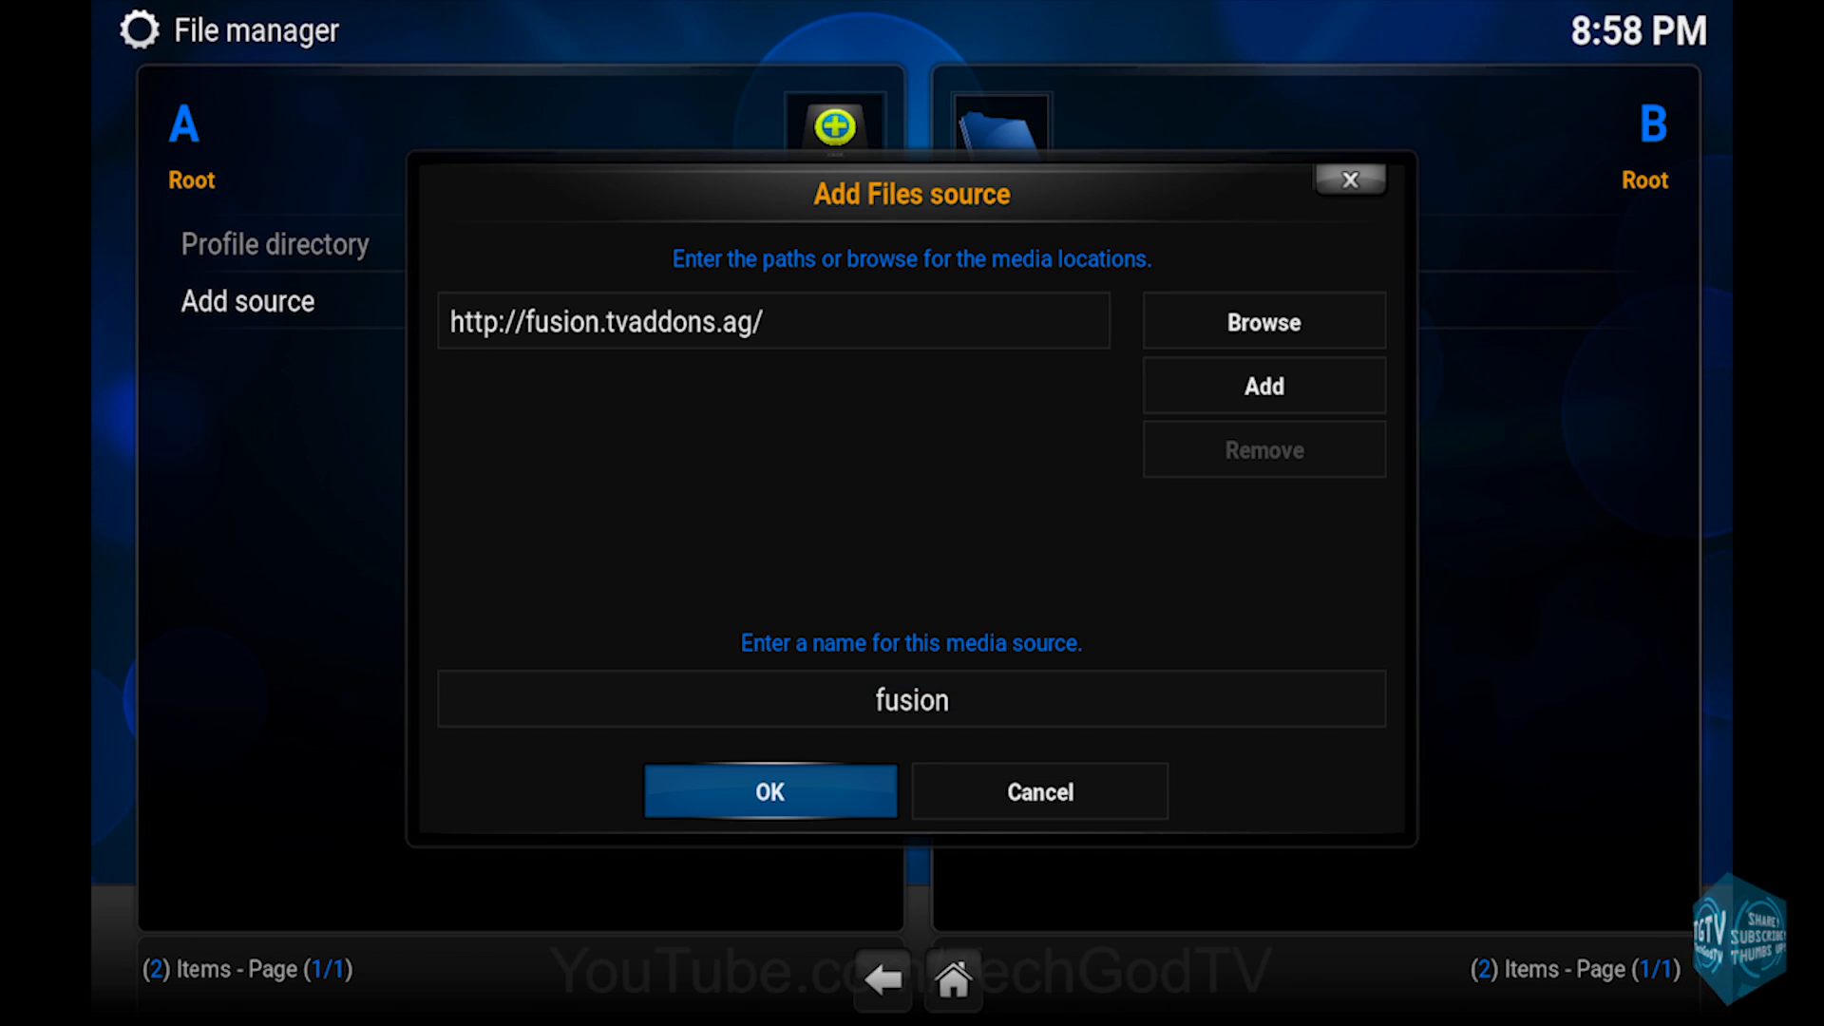
pyautogui.click(770, 791)
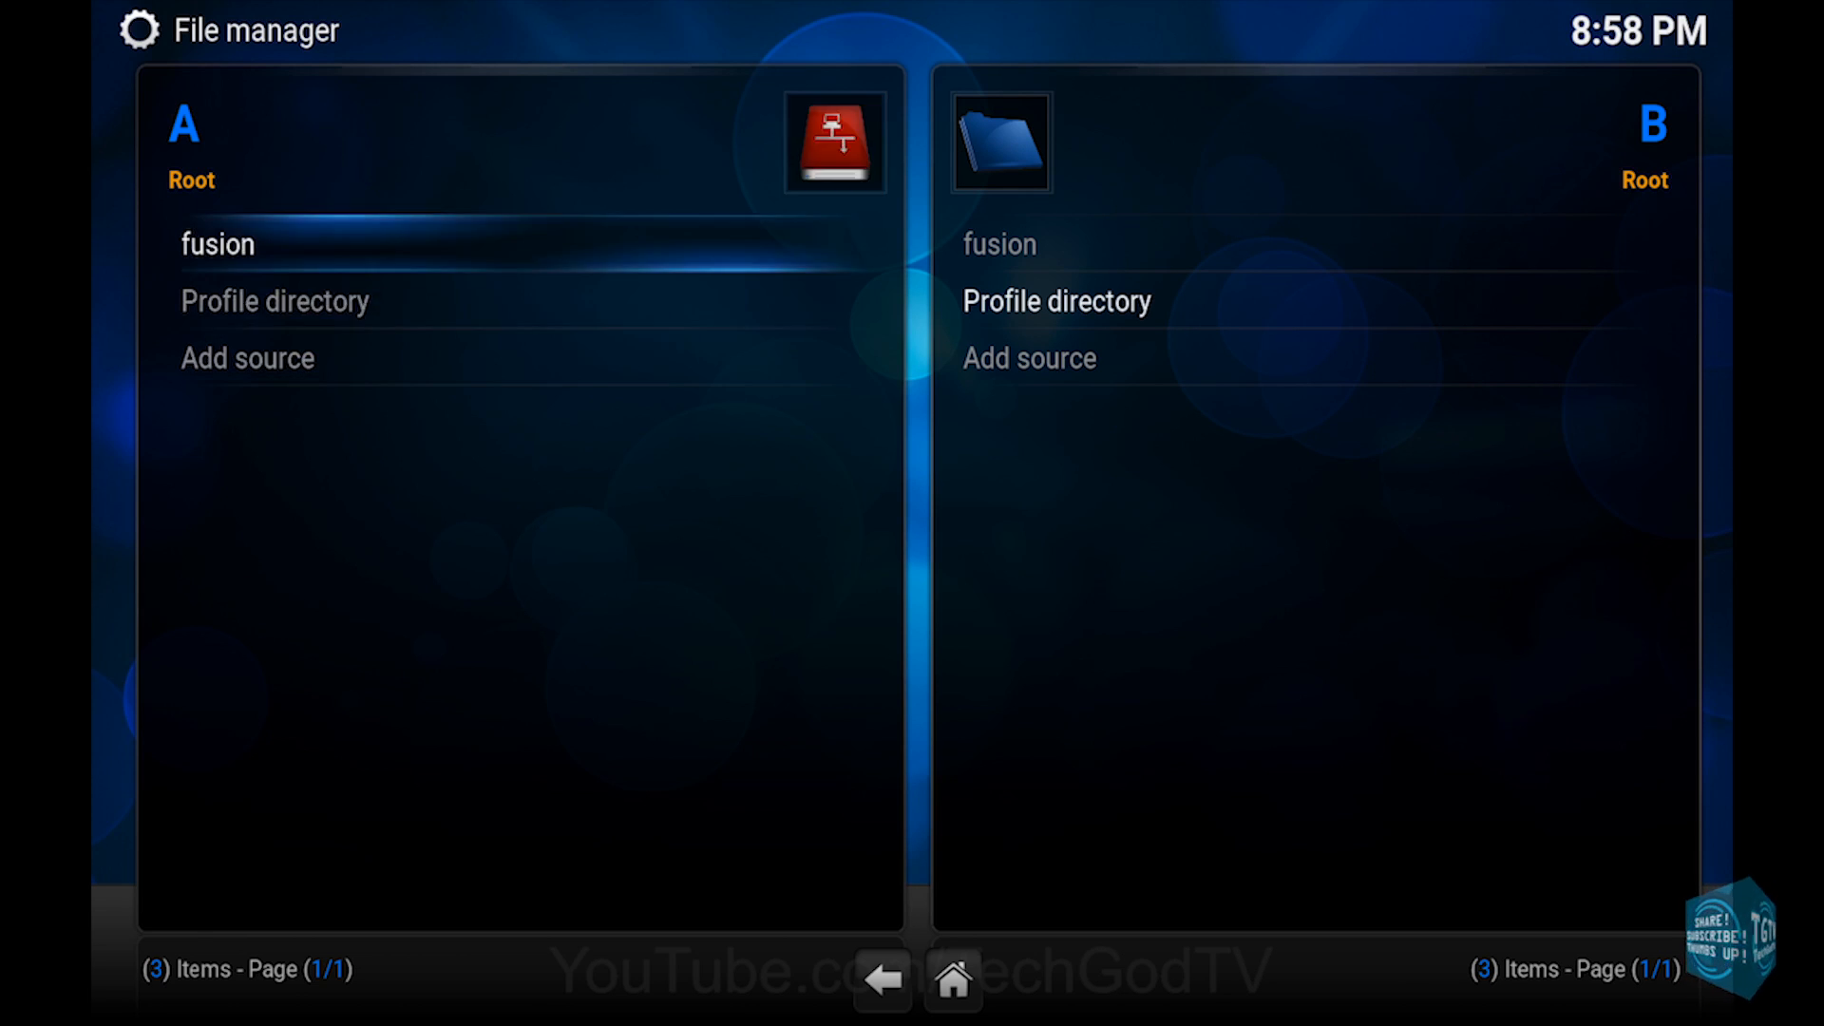
# Step: Browse the fusion source's repository folders, then go back to the home screen
pyautogui.doubleClick(217, 243)
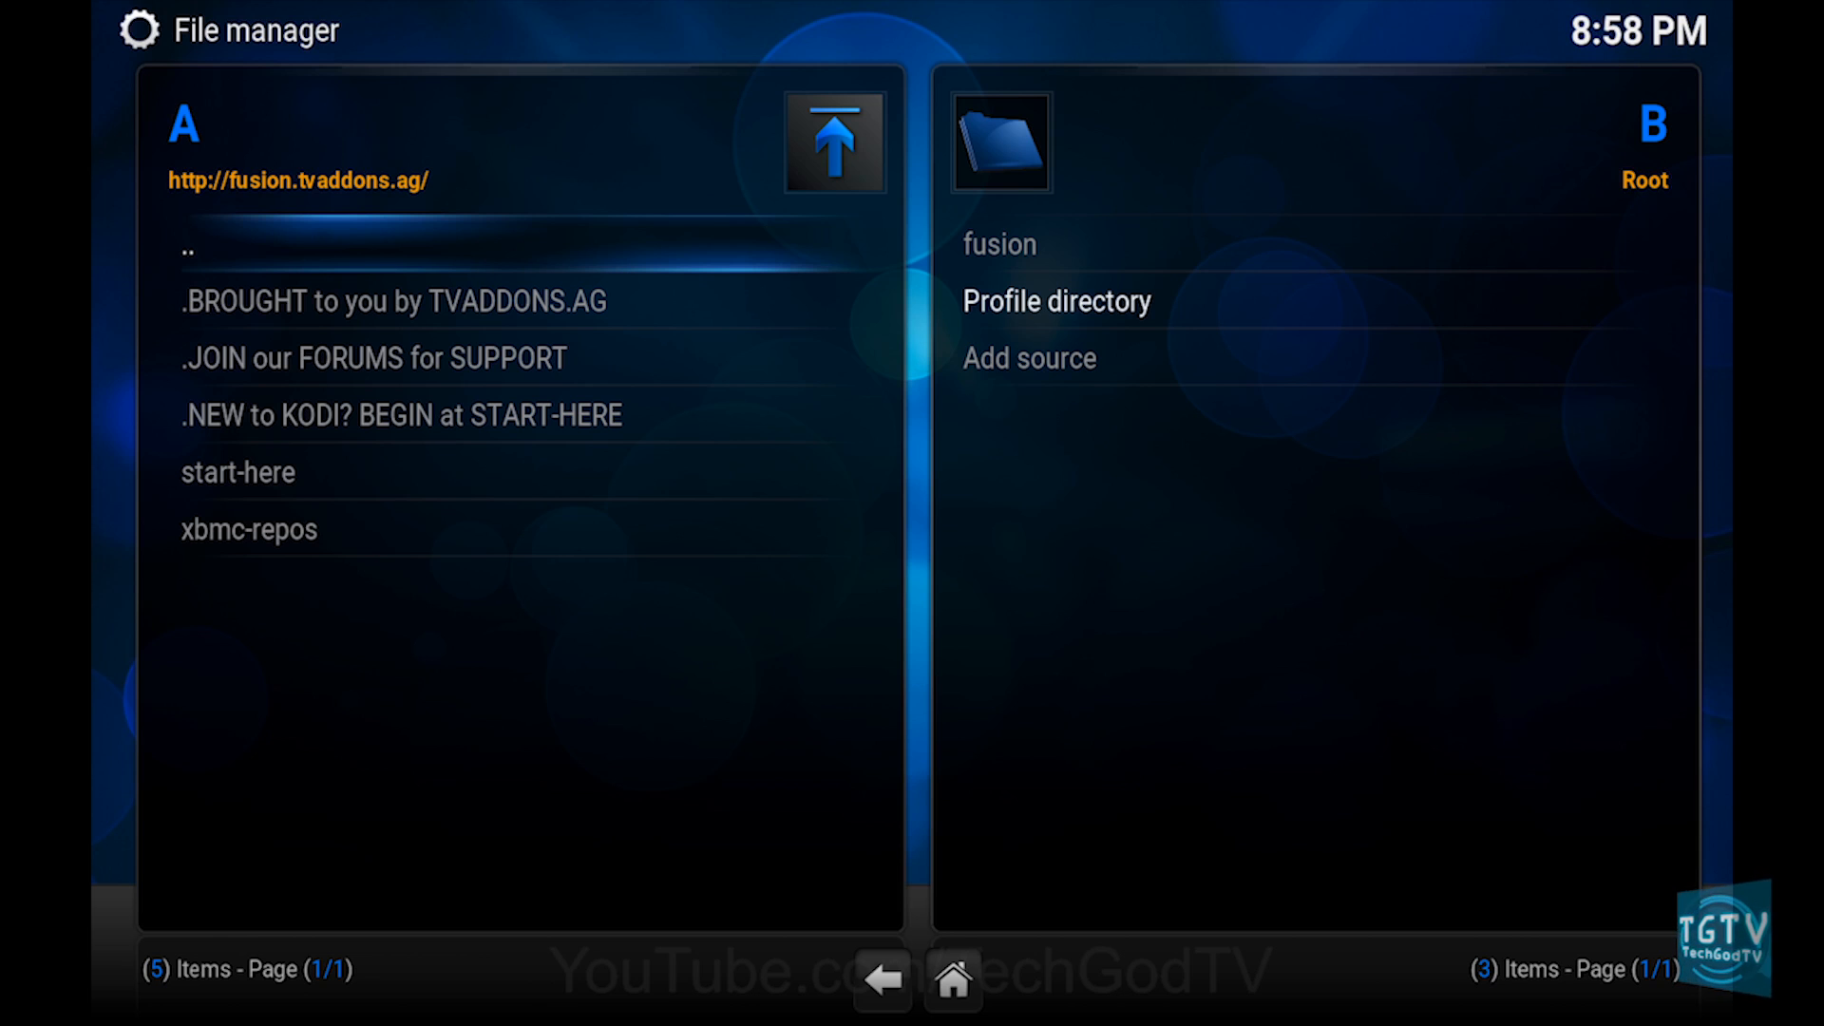
pyautogui.click(832, 142)
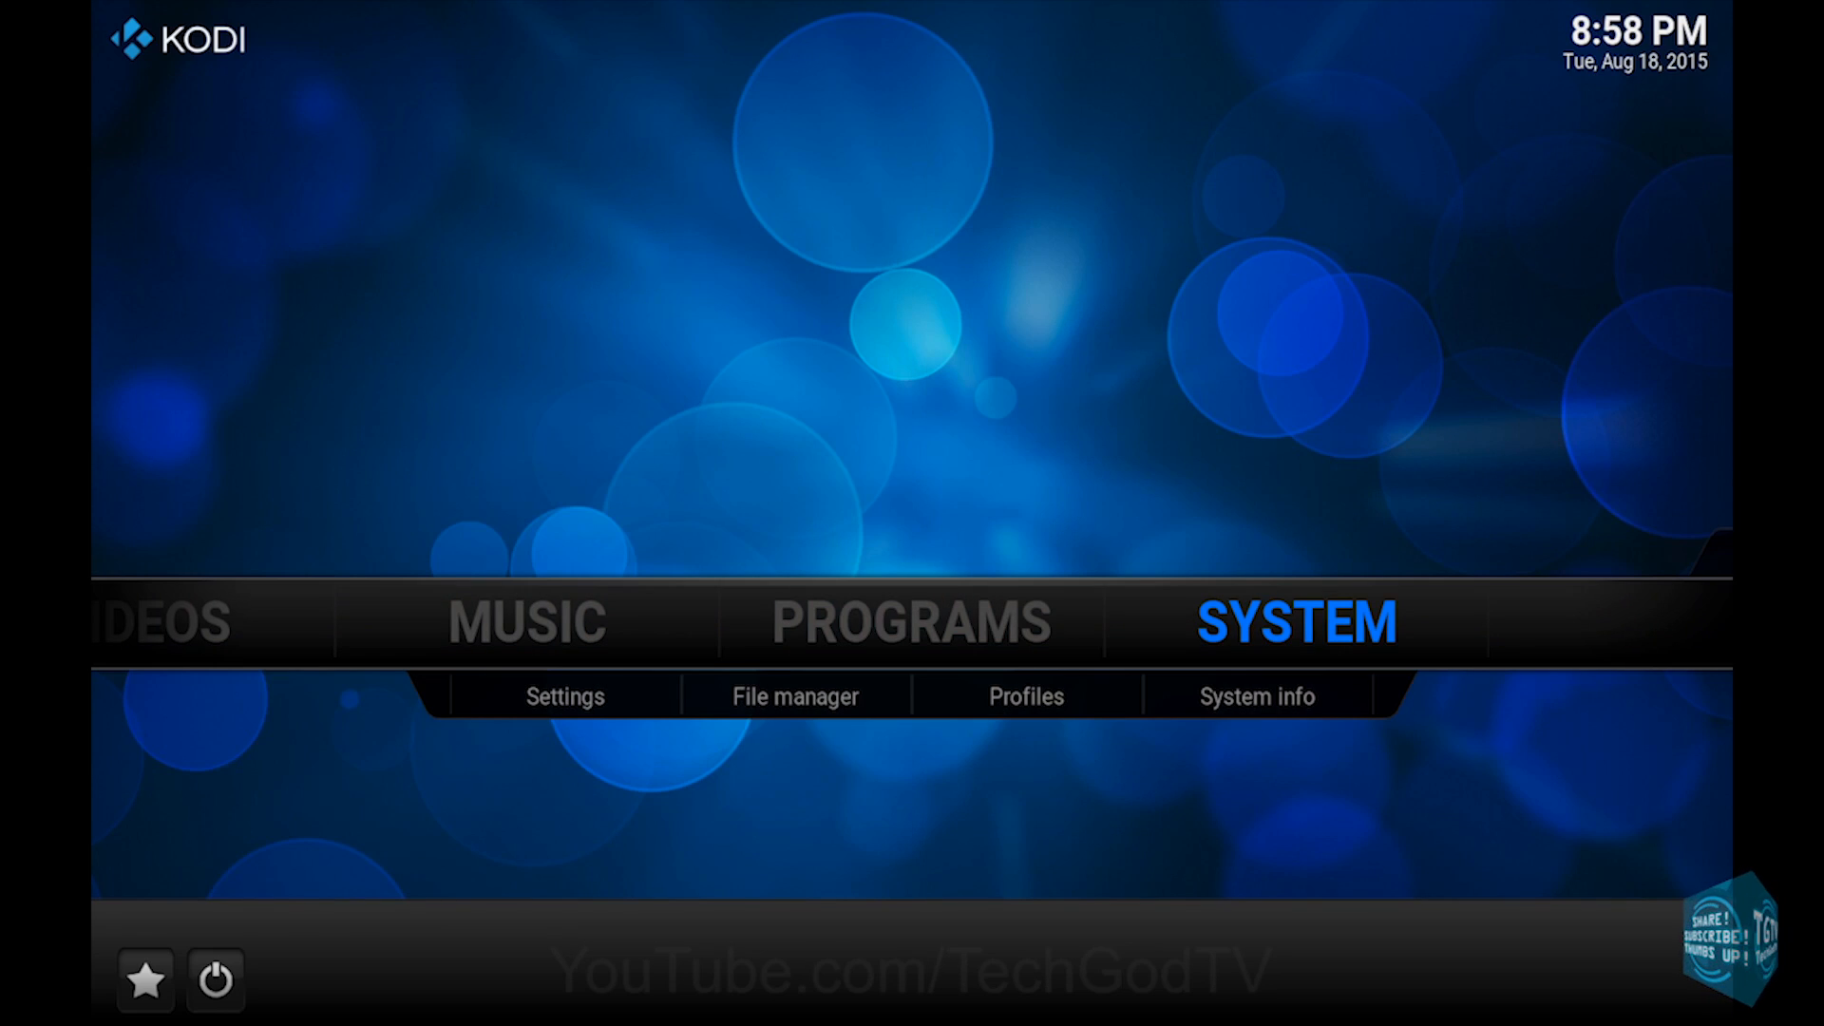
# Step: In Add-ons settings, browse Install from zip to fusion > xbmc-repos > english repository zips
pyautogui.click(563, 696)
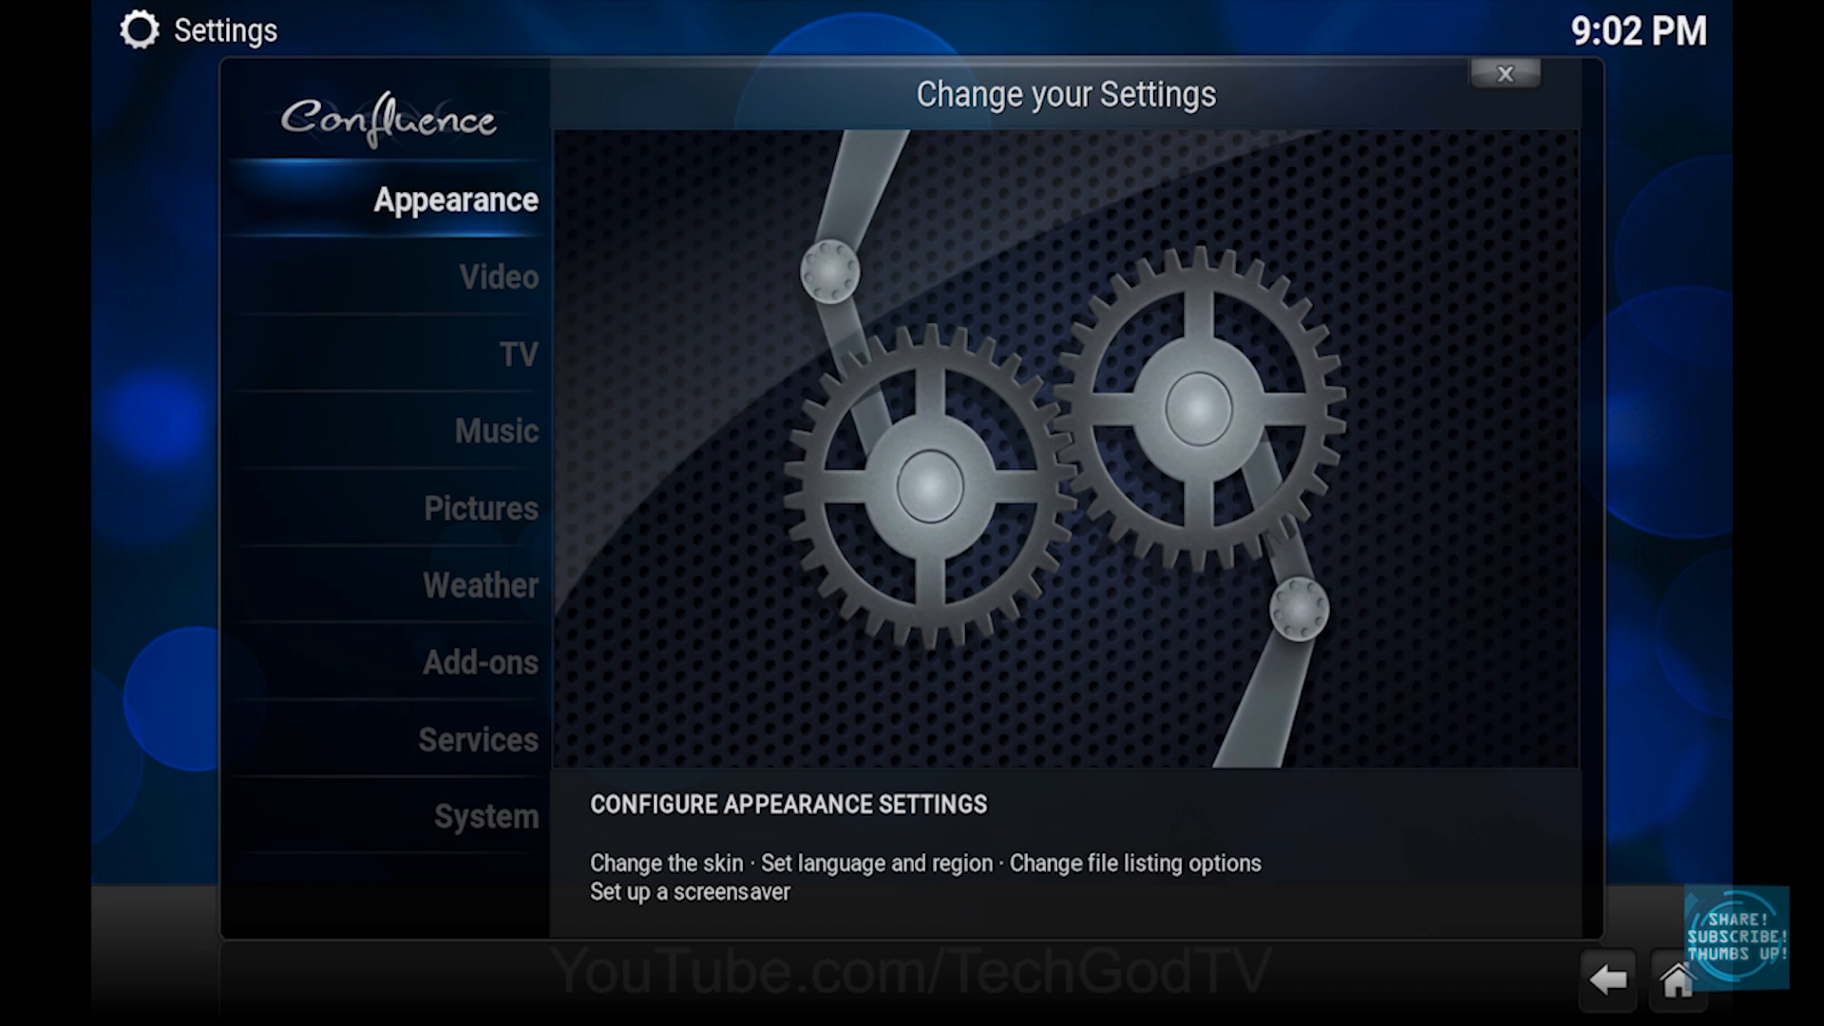
pyautogui.click(480, 508)
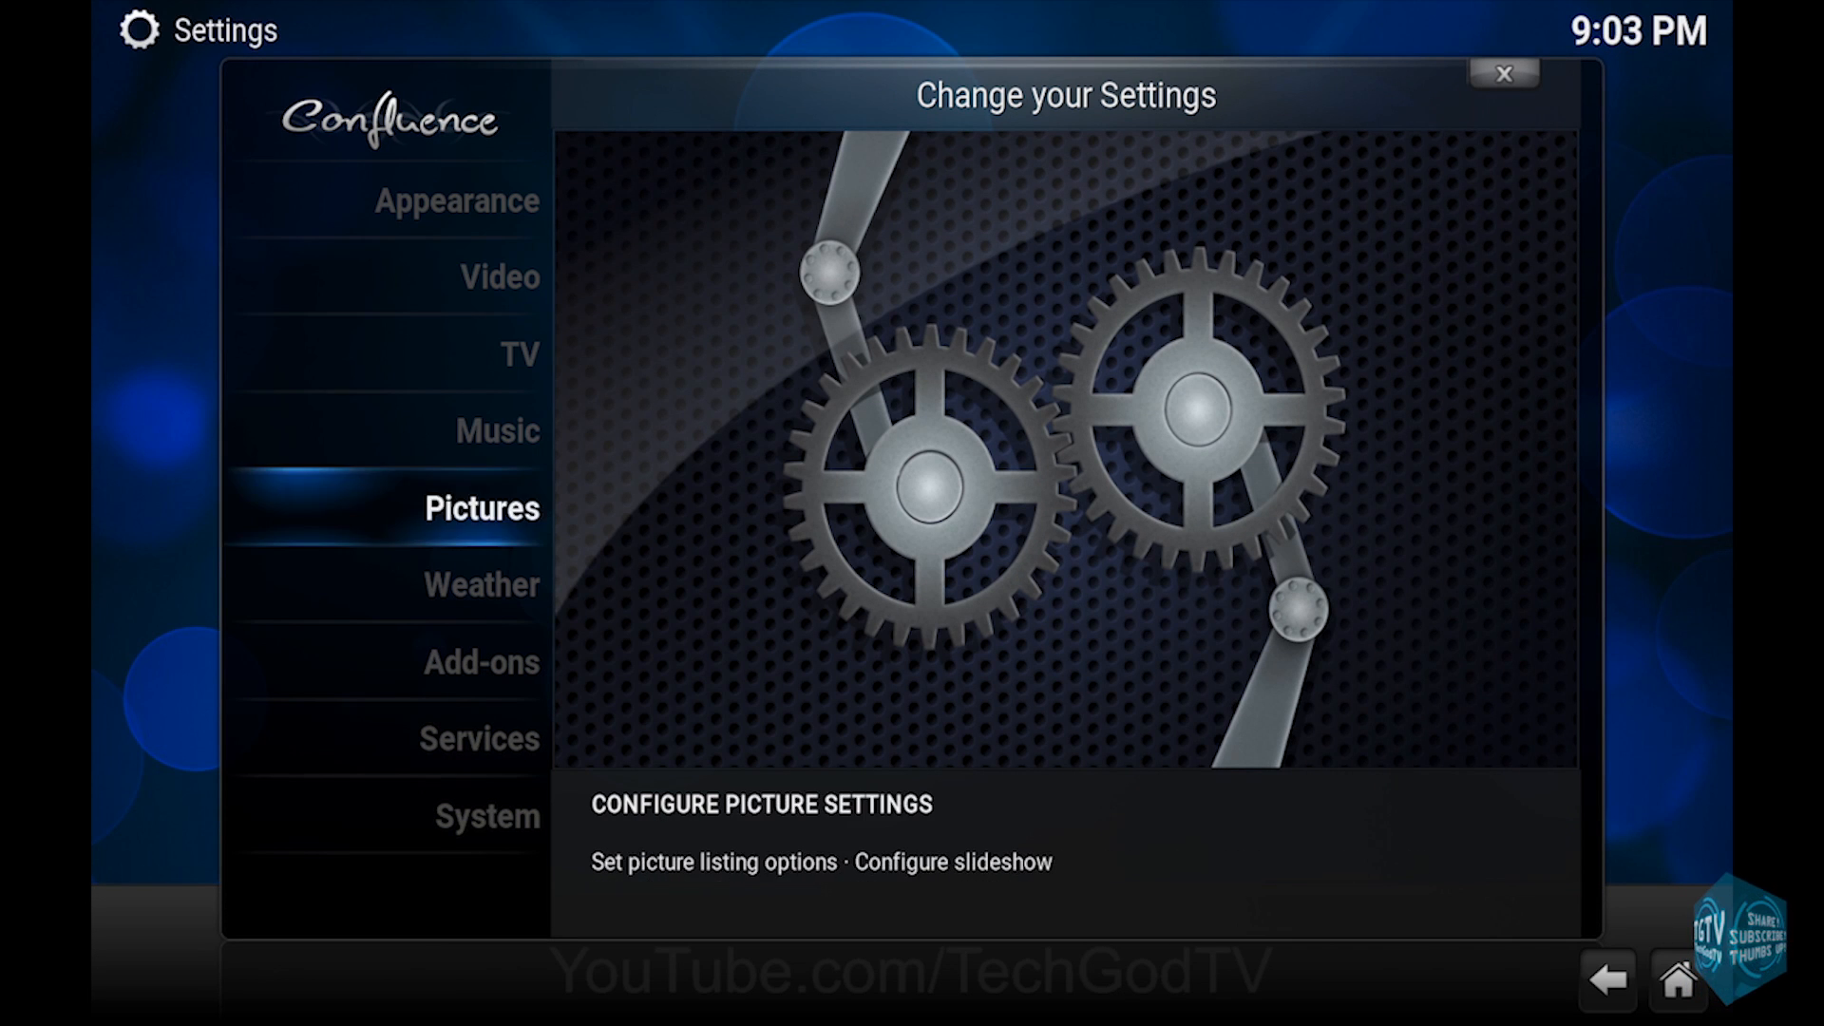
pyautogui.click(479, 662)
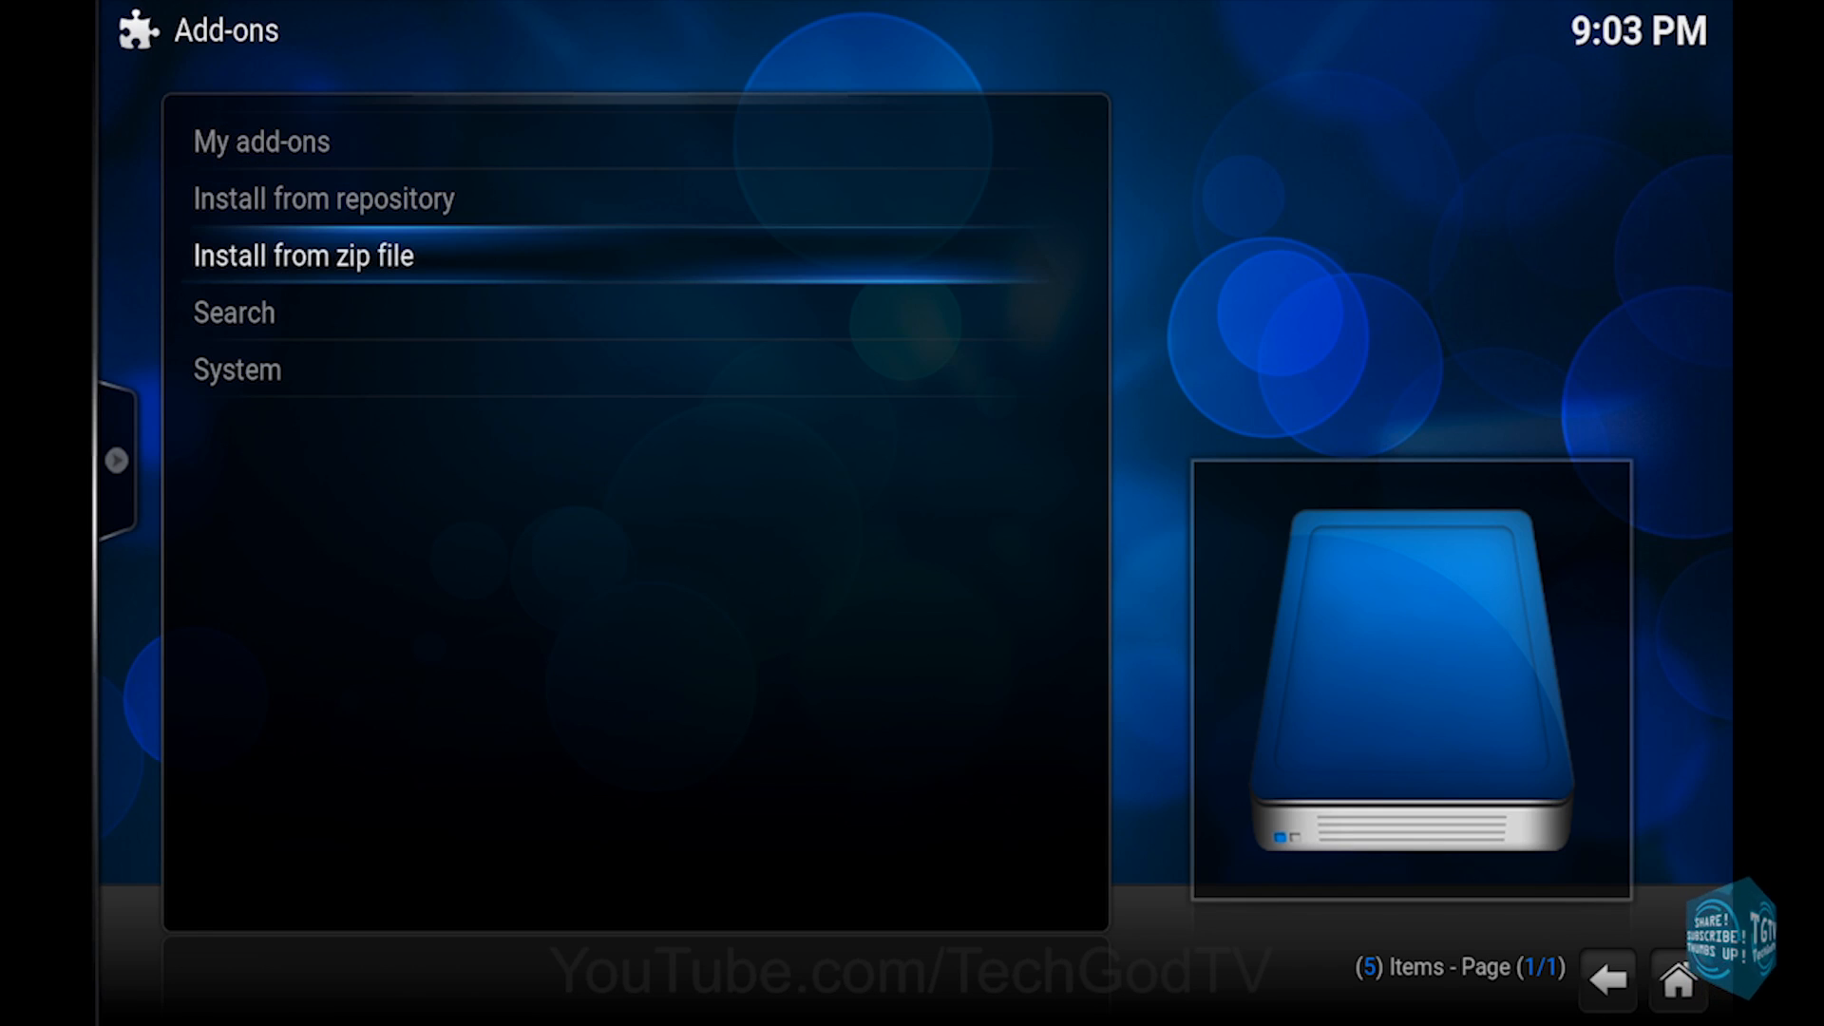
pyautogui.click(303, 254)
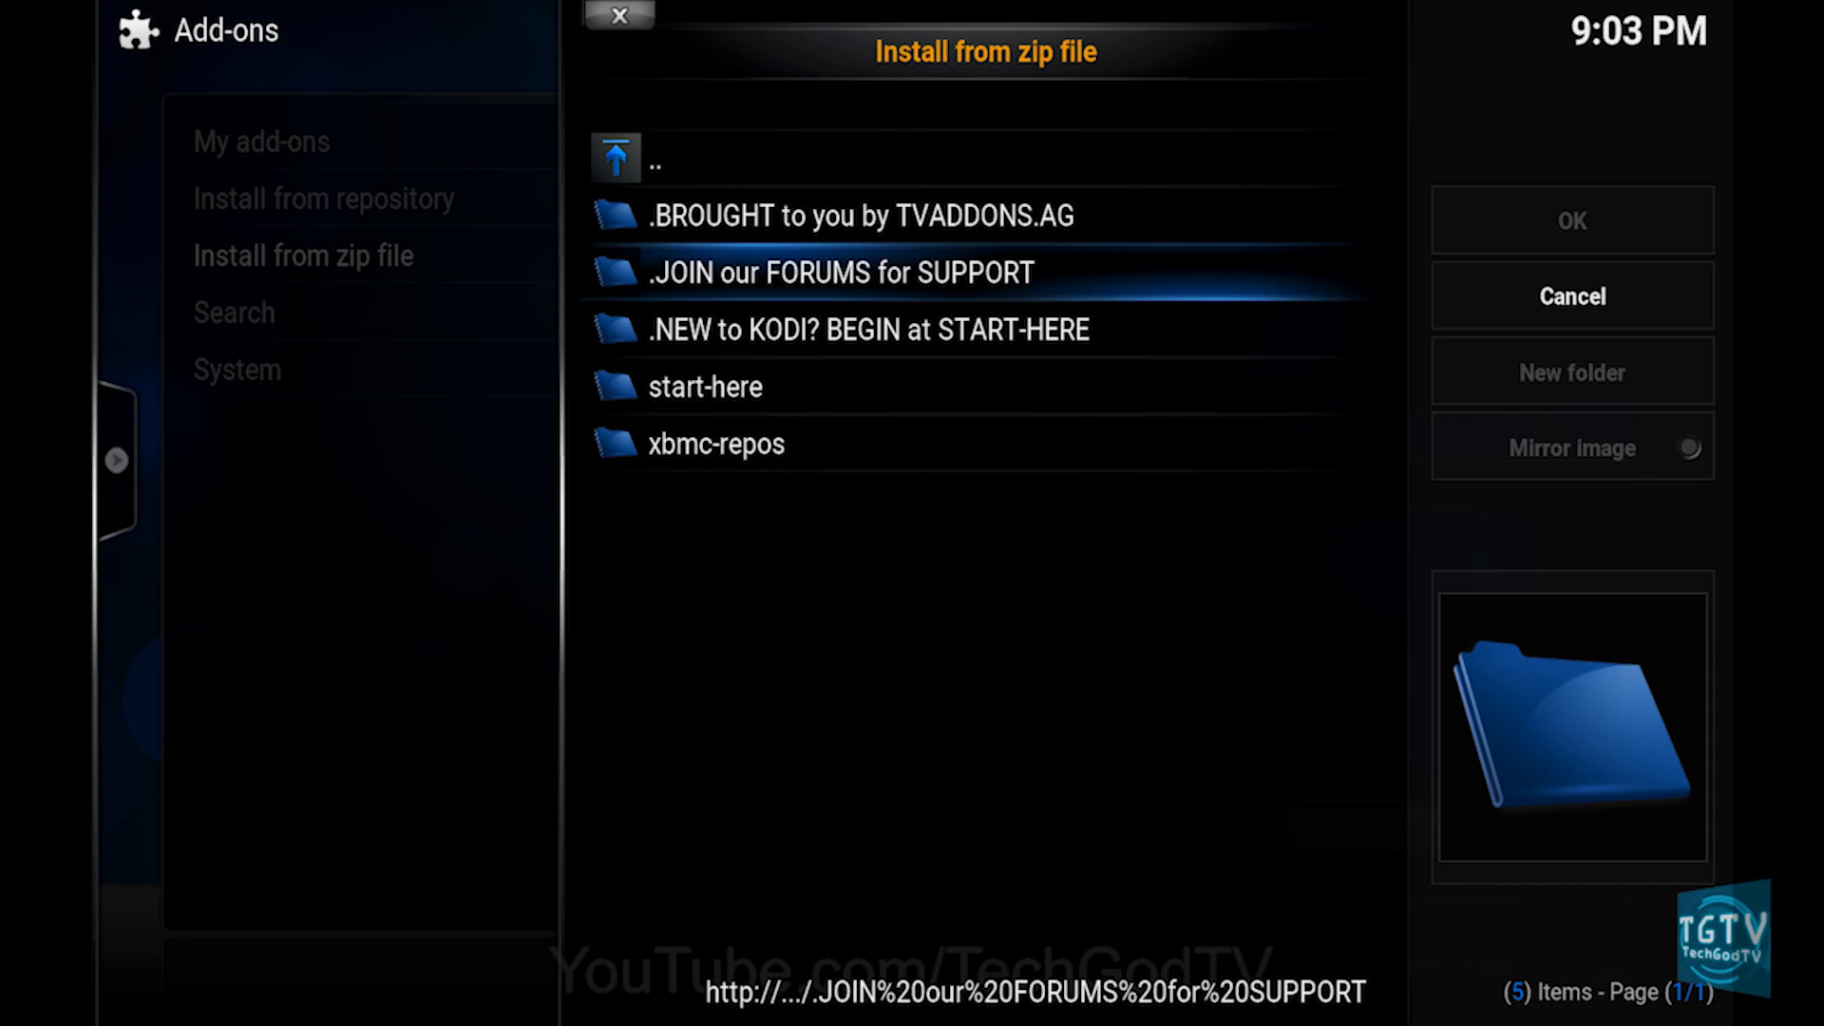
pyautogui.click(717, 444)
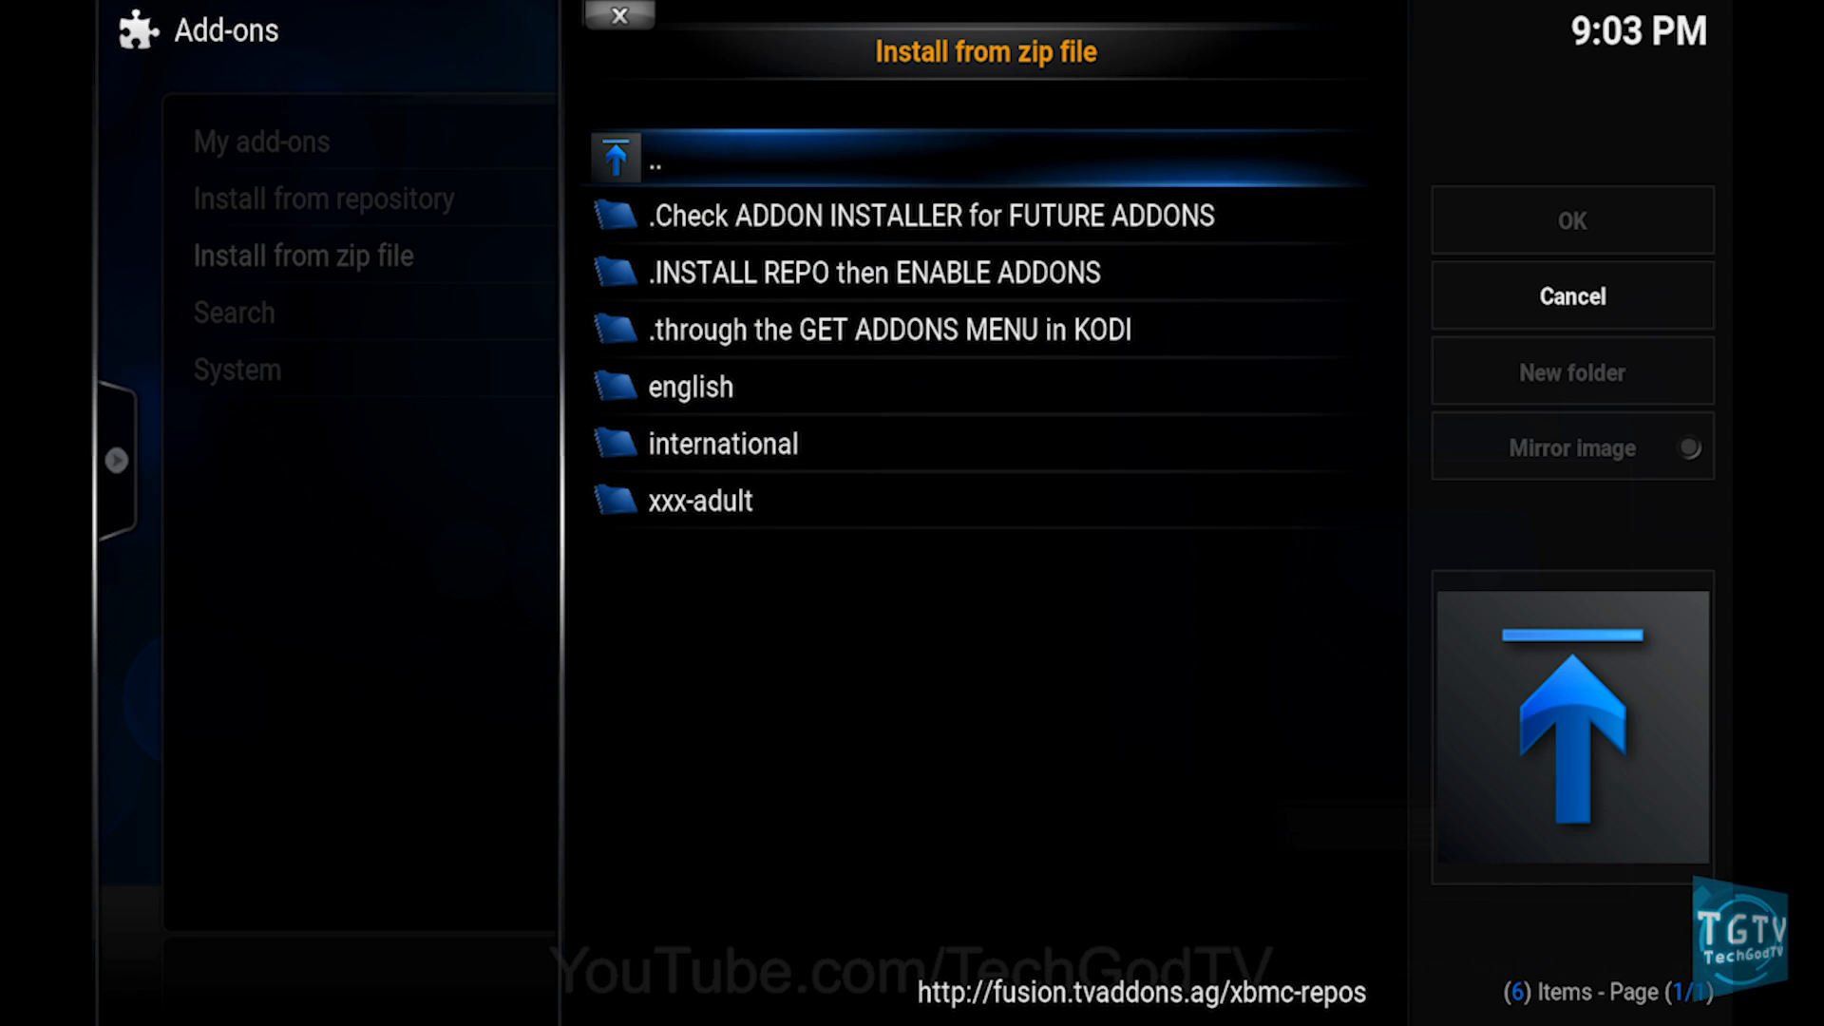
pyautogui.click(869, 273)
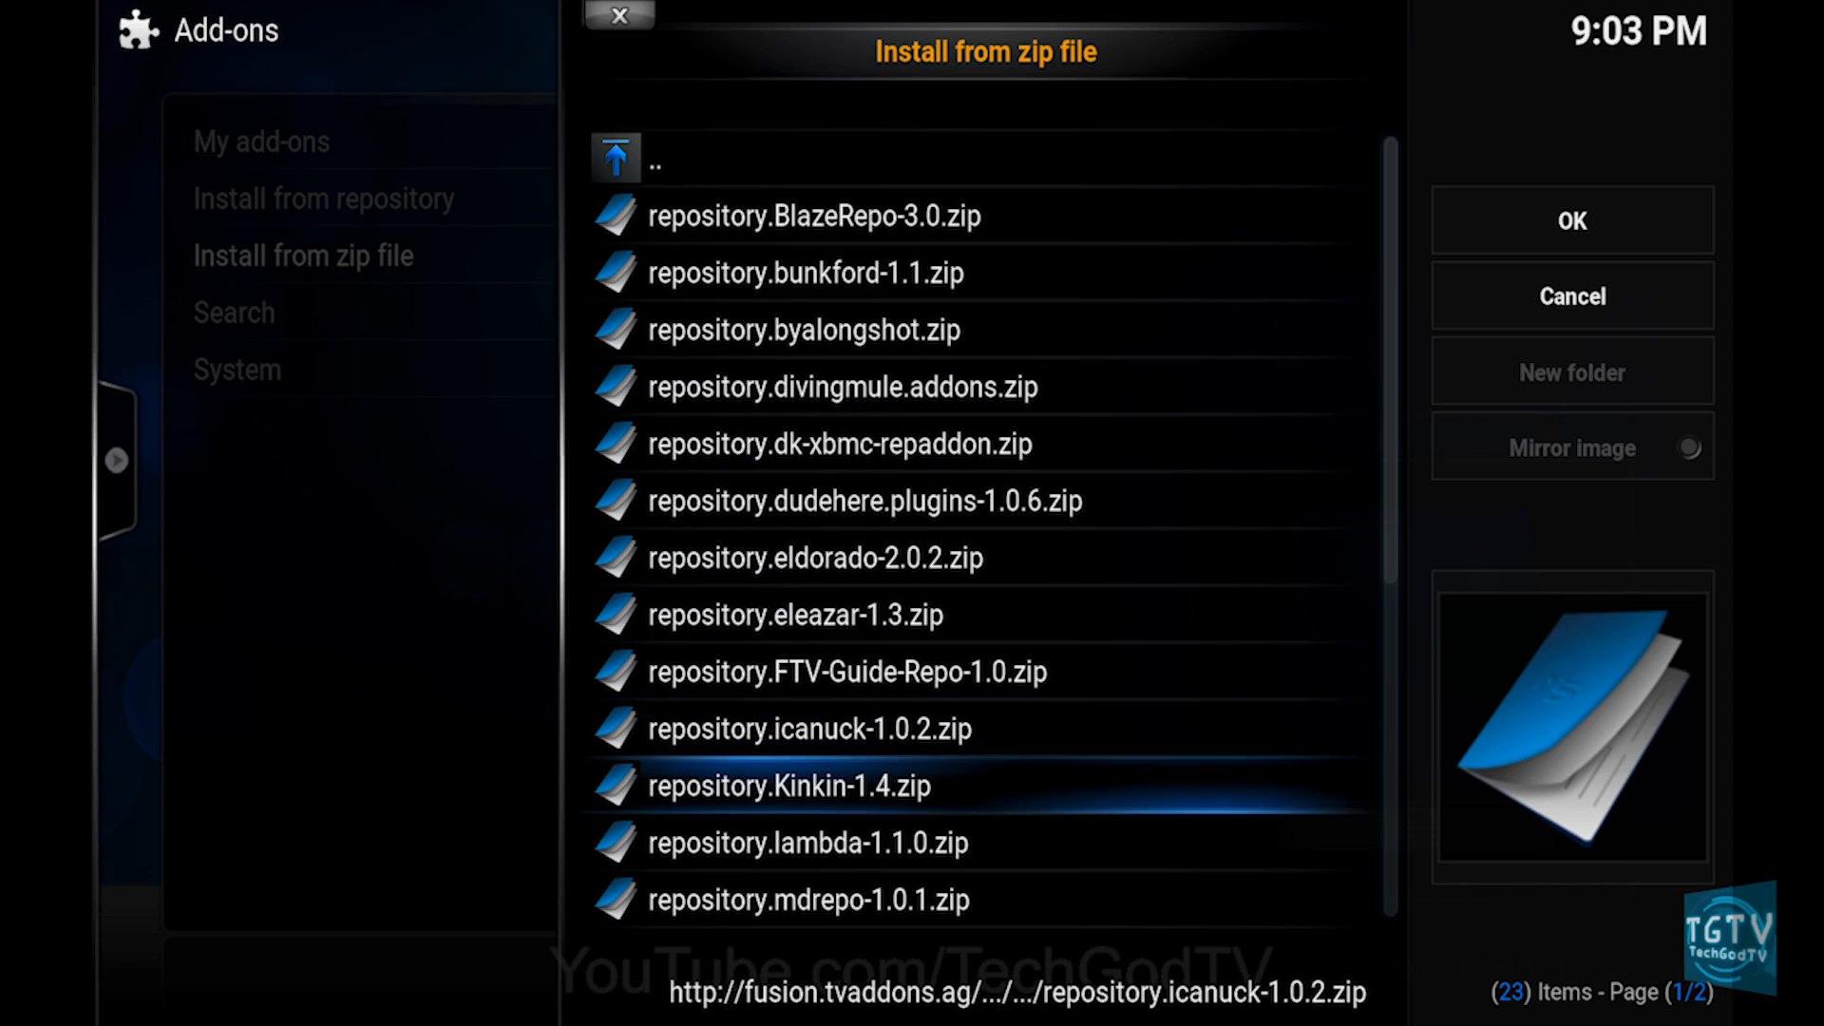
pyautogui.scroll(-3)
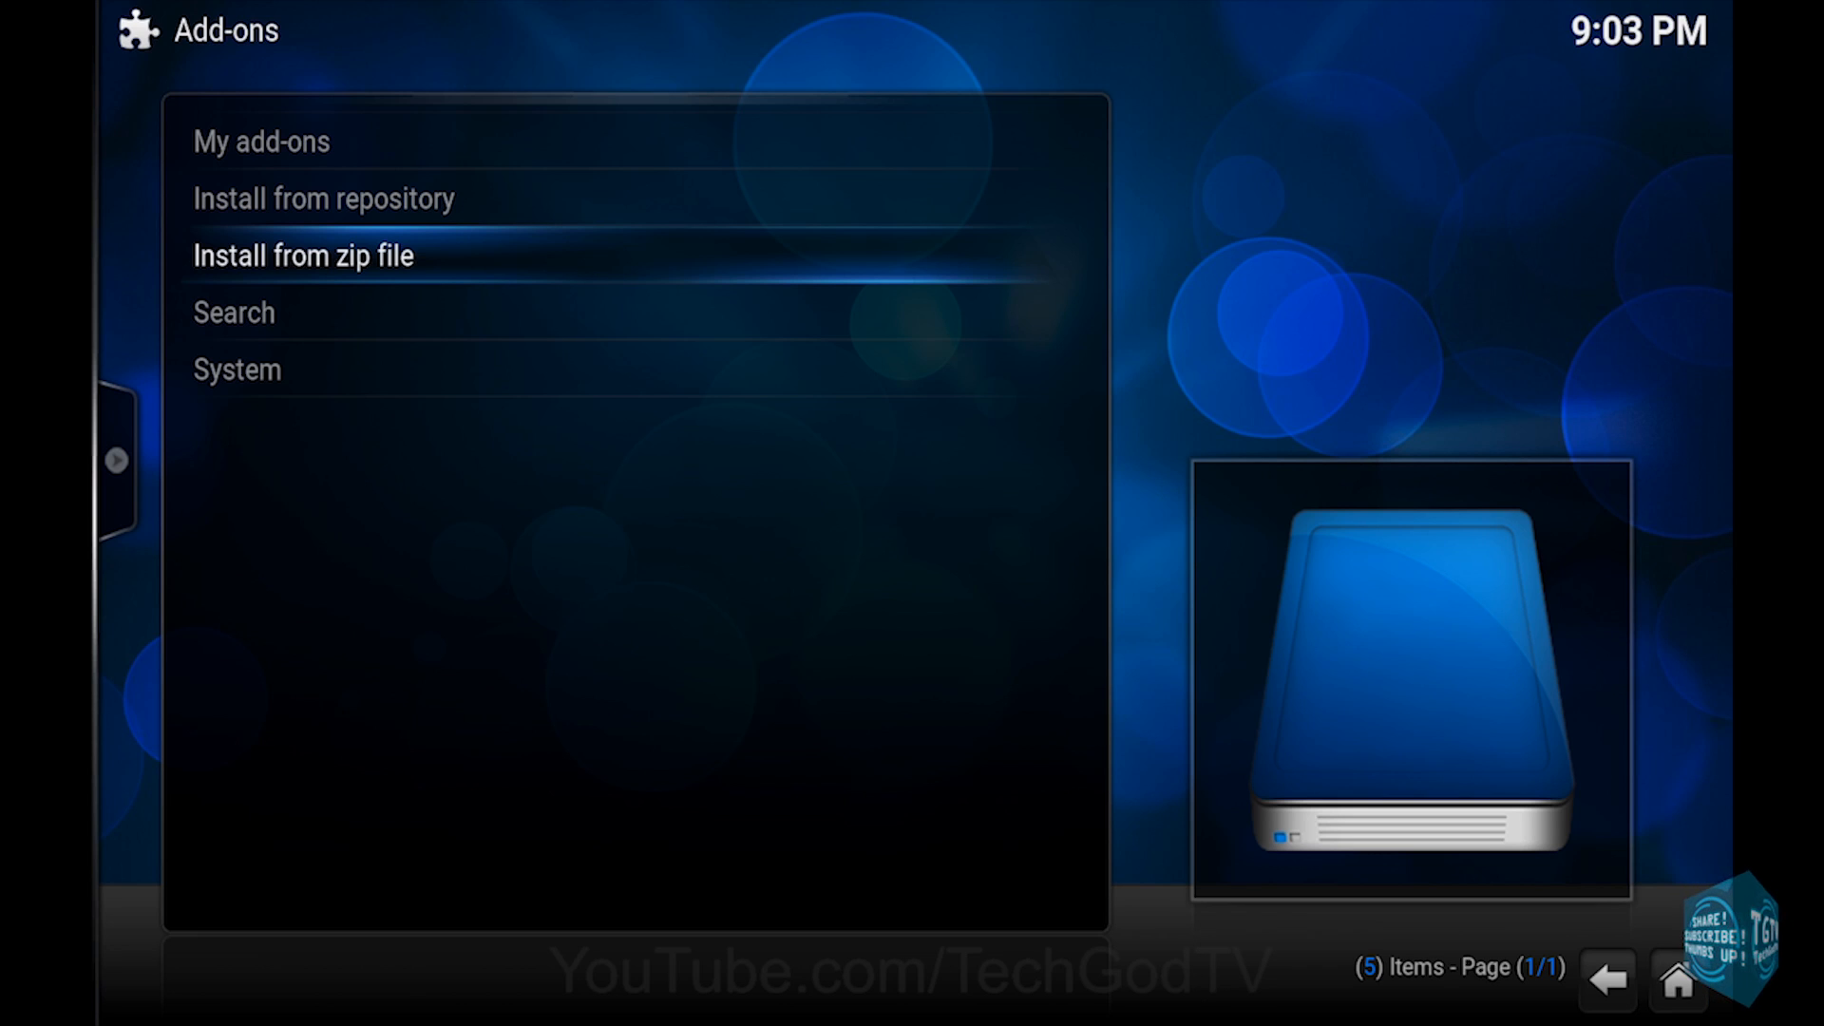
# Step: Install 1Channel from the tknorris Release Repository via Install from repository
pyautogui.press('Up')
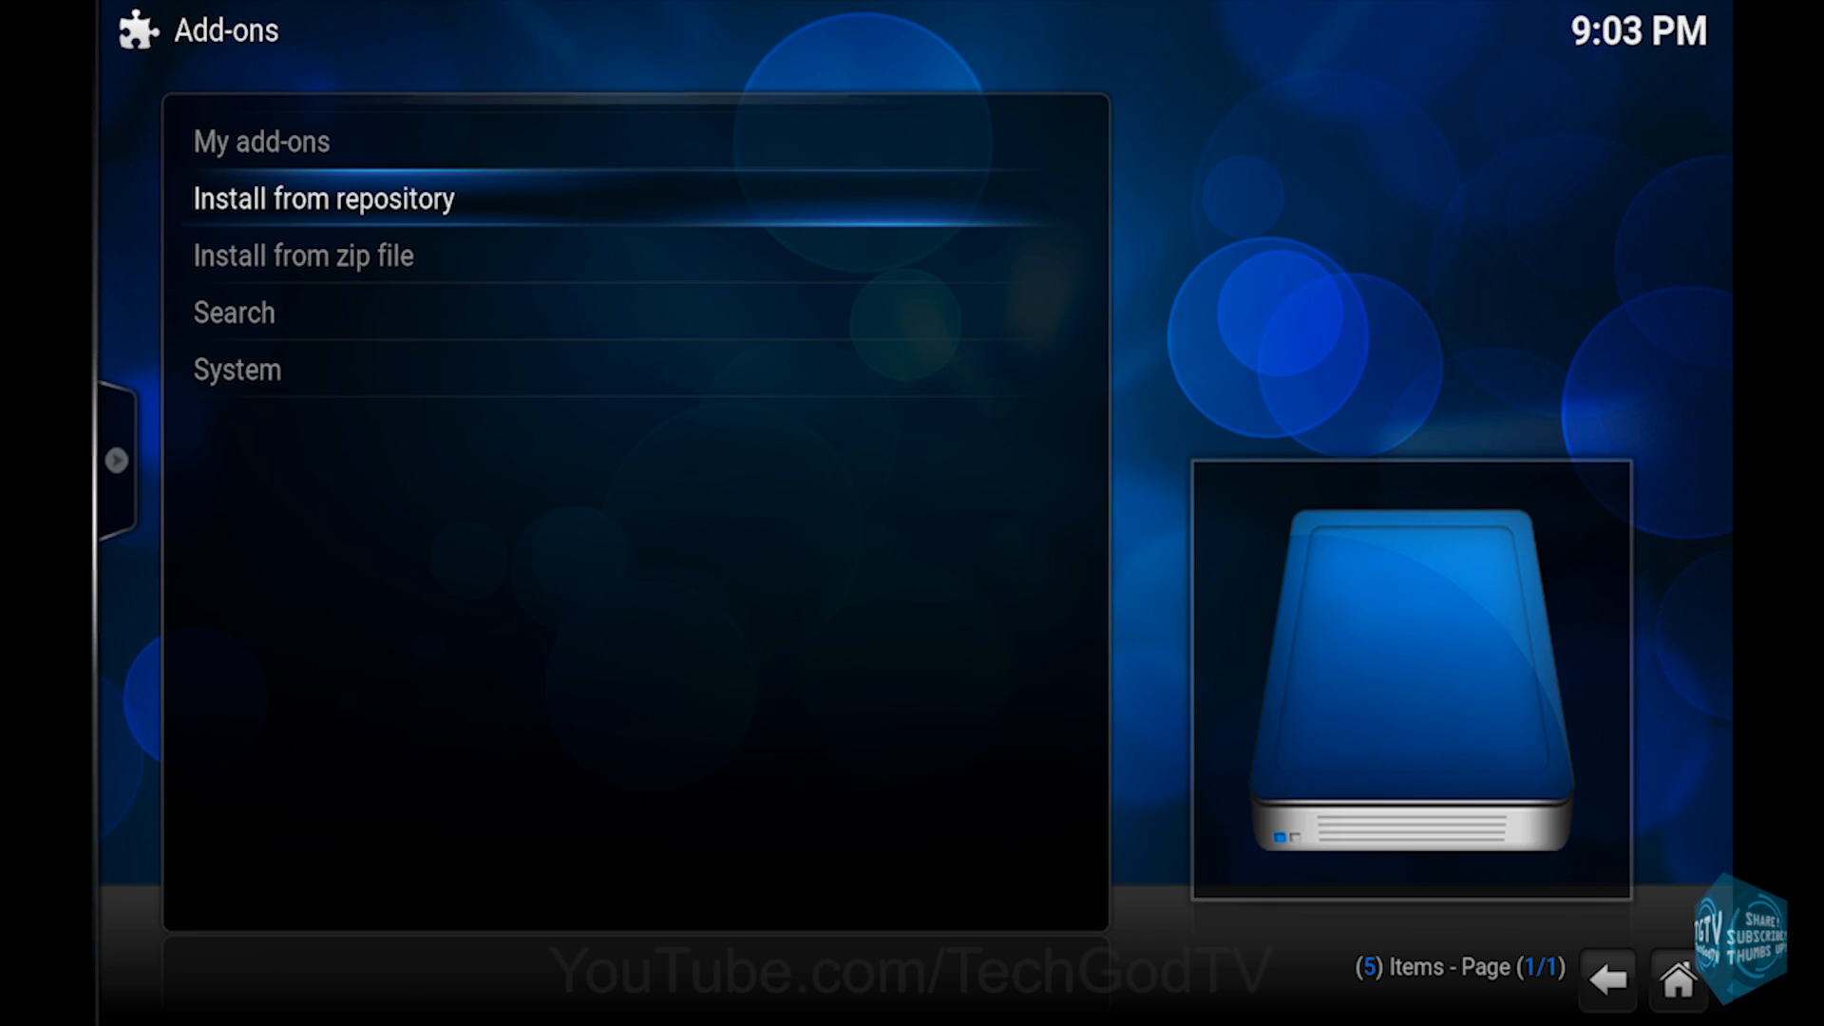
pyautogui.click(325, 198)
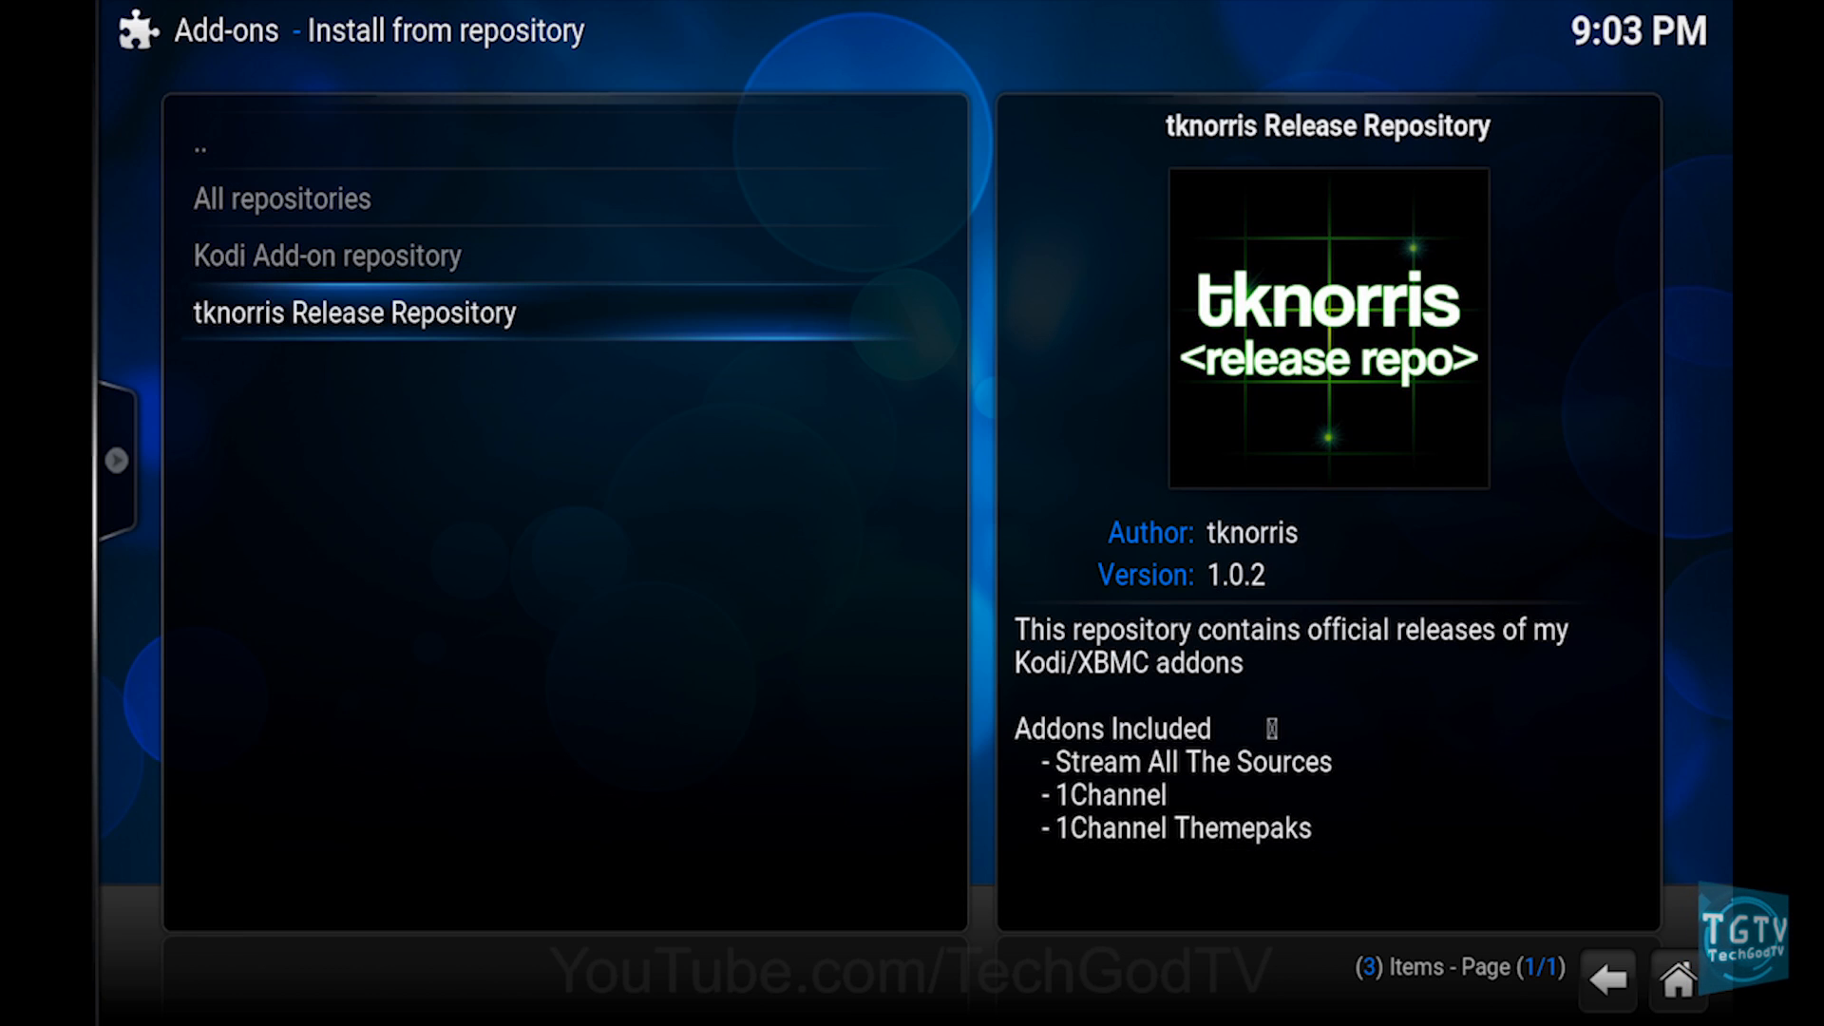
pyautogui.click(355, 313)
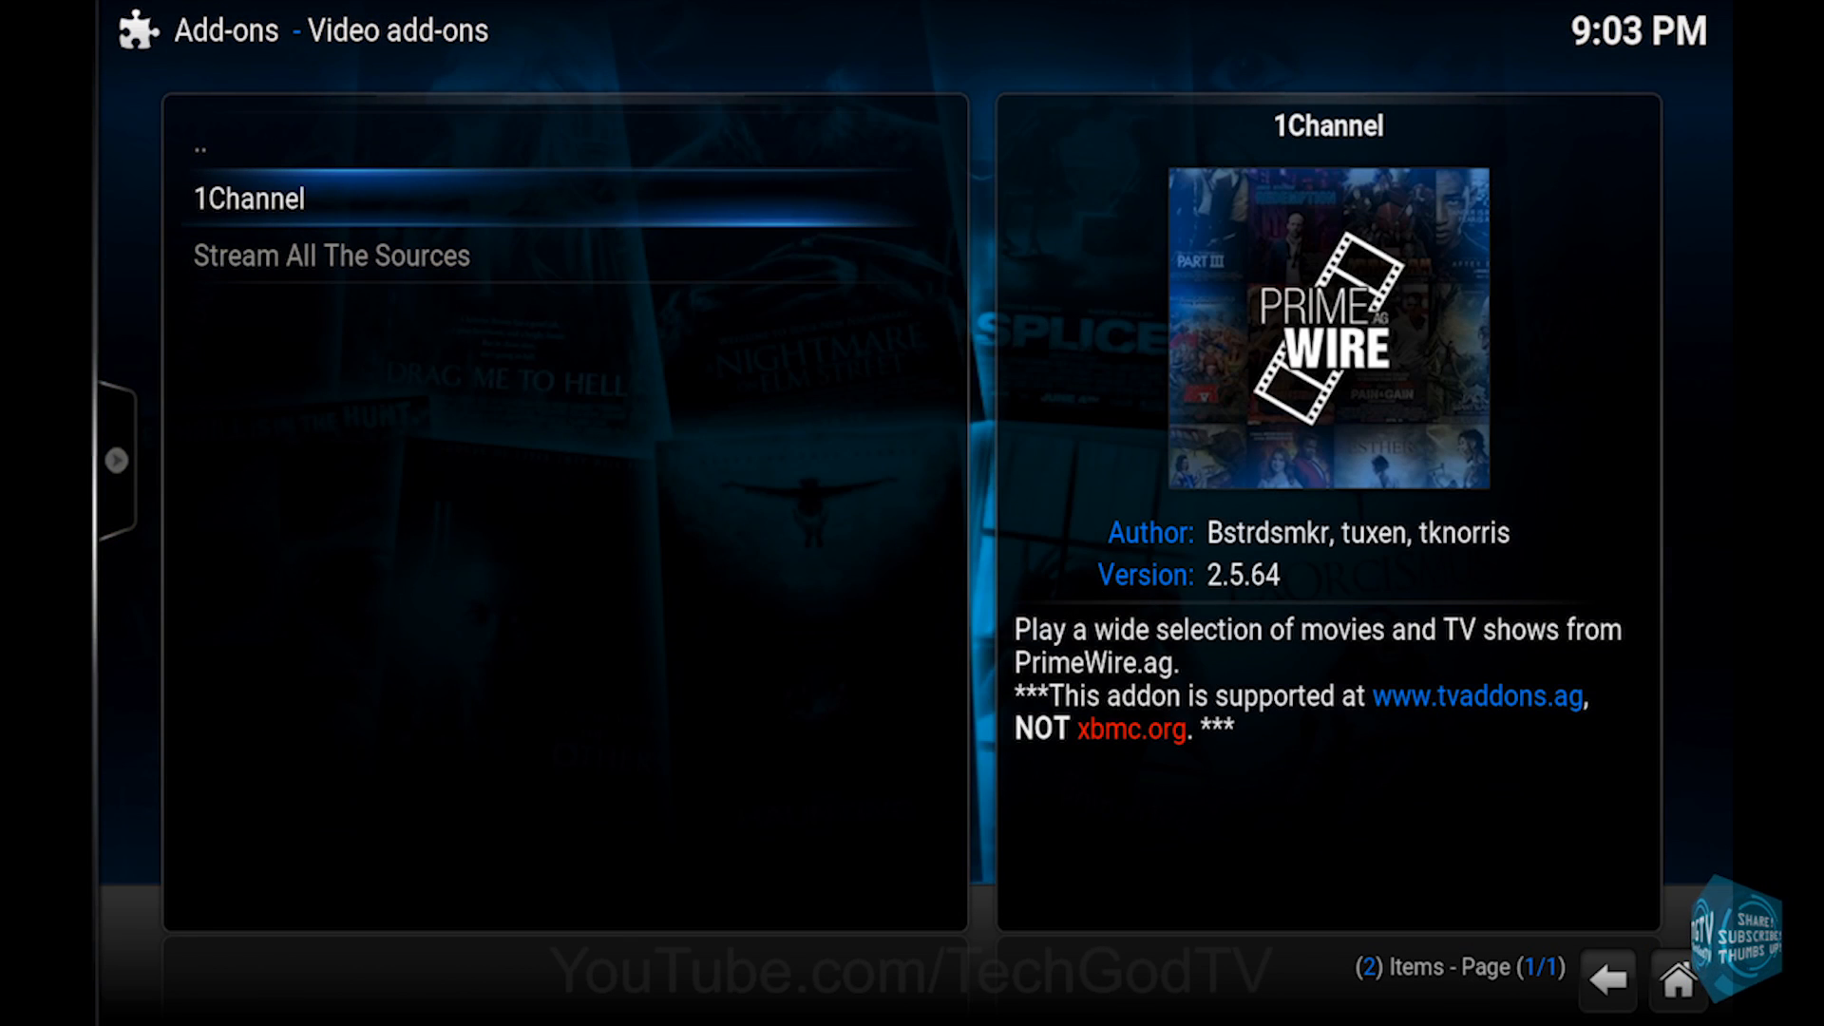
pyautogui.click(251, 199)
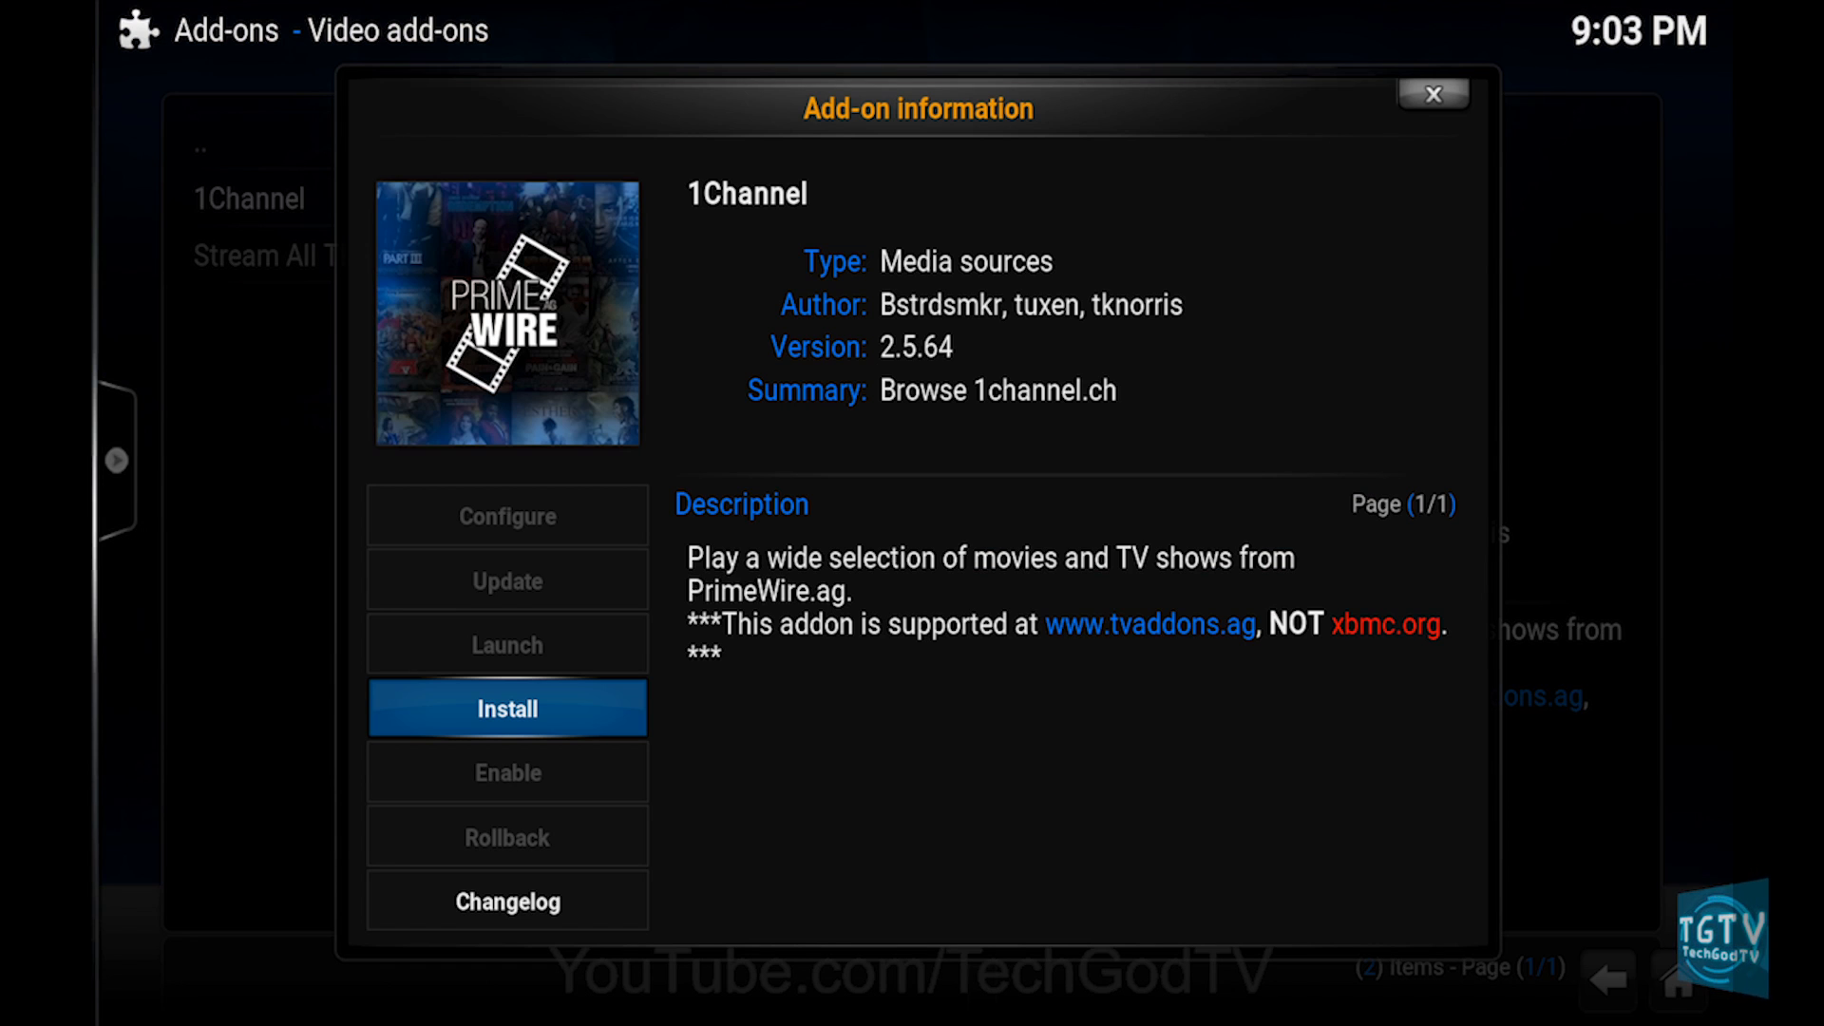
pyautogui.click(507, 707)
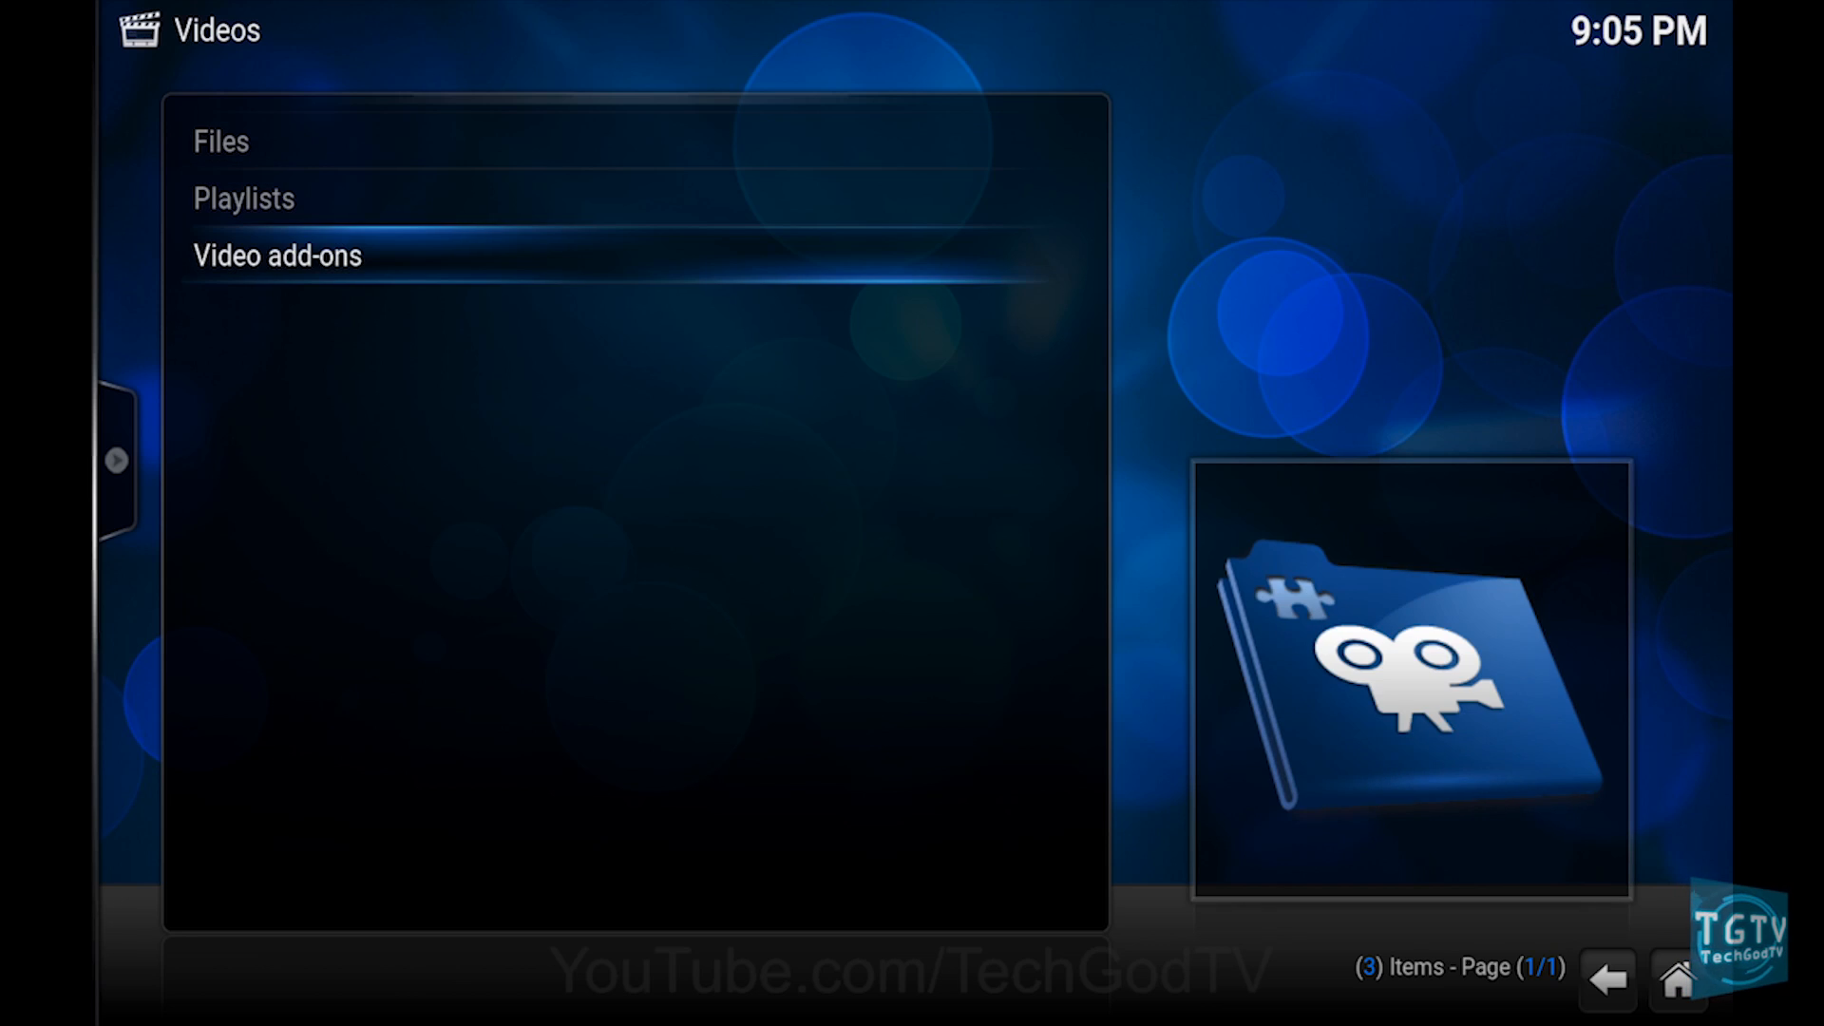
# Step: Launch 1Channel from the Video add-ons list to show its categories
pyautogui.click(276, 254)
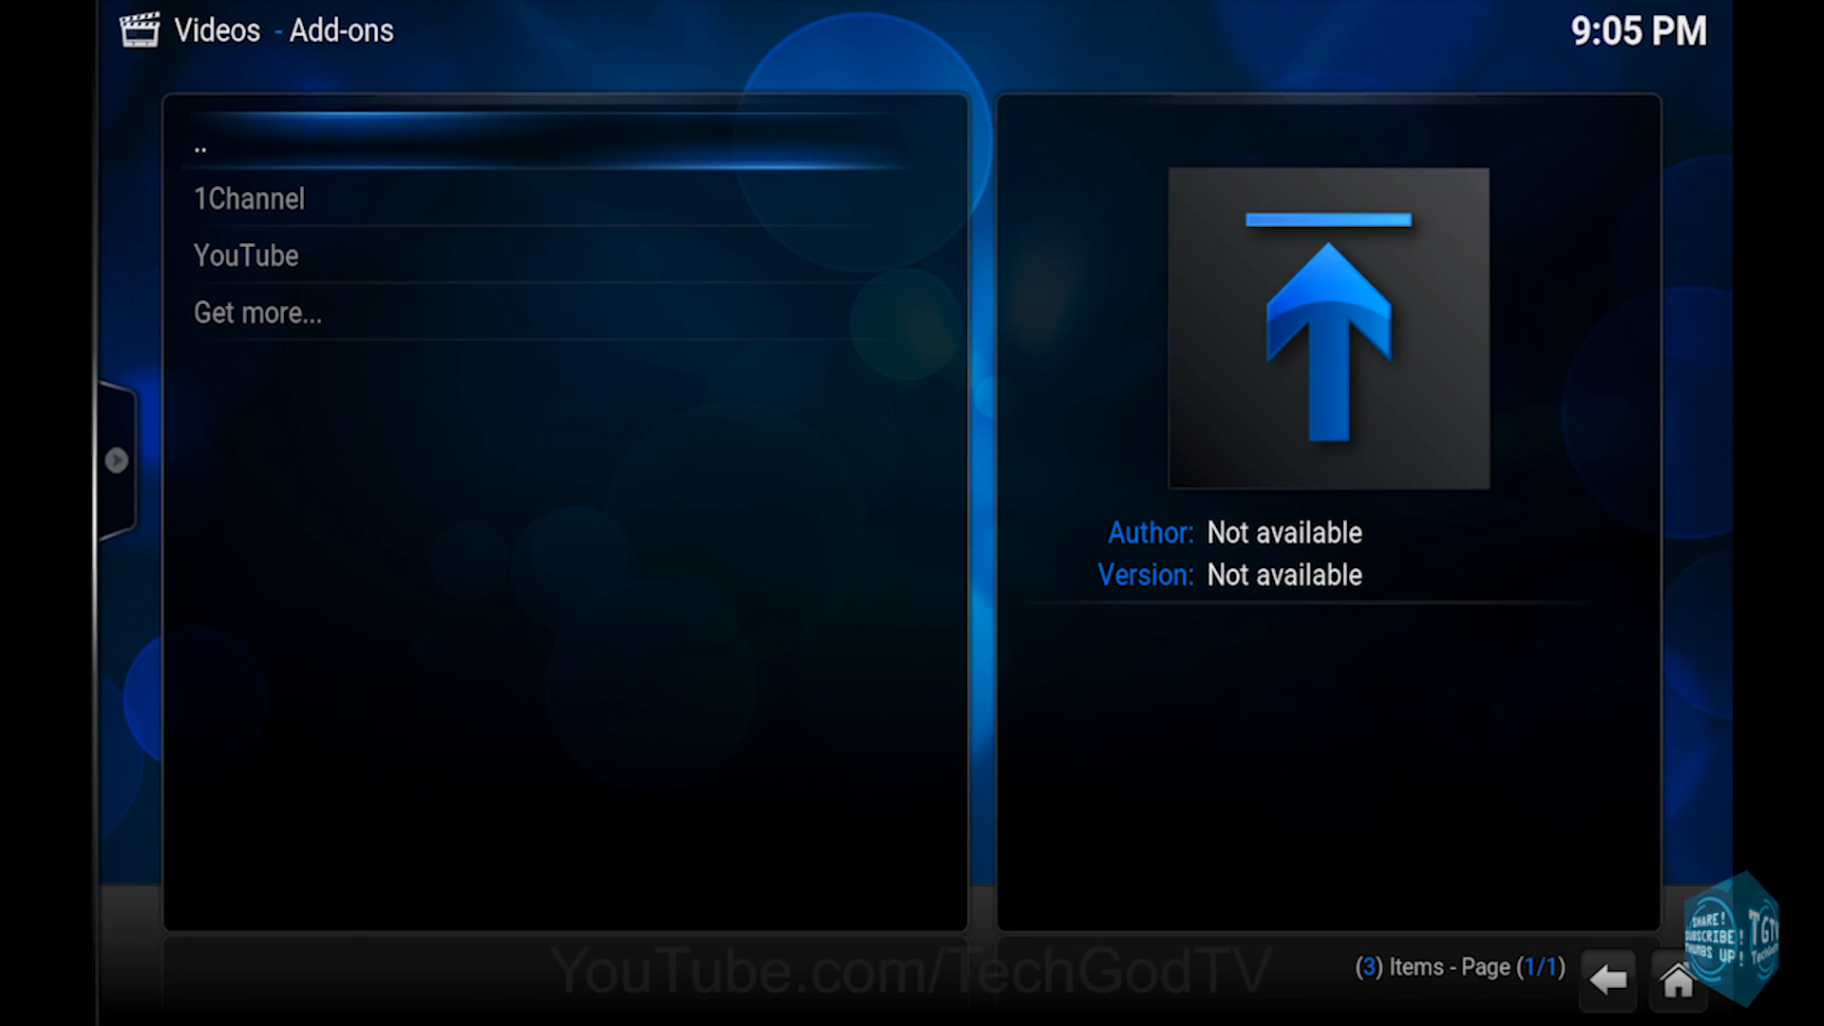
pyautogui.click(247, 198)
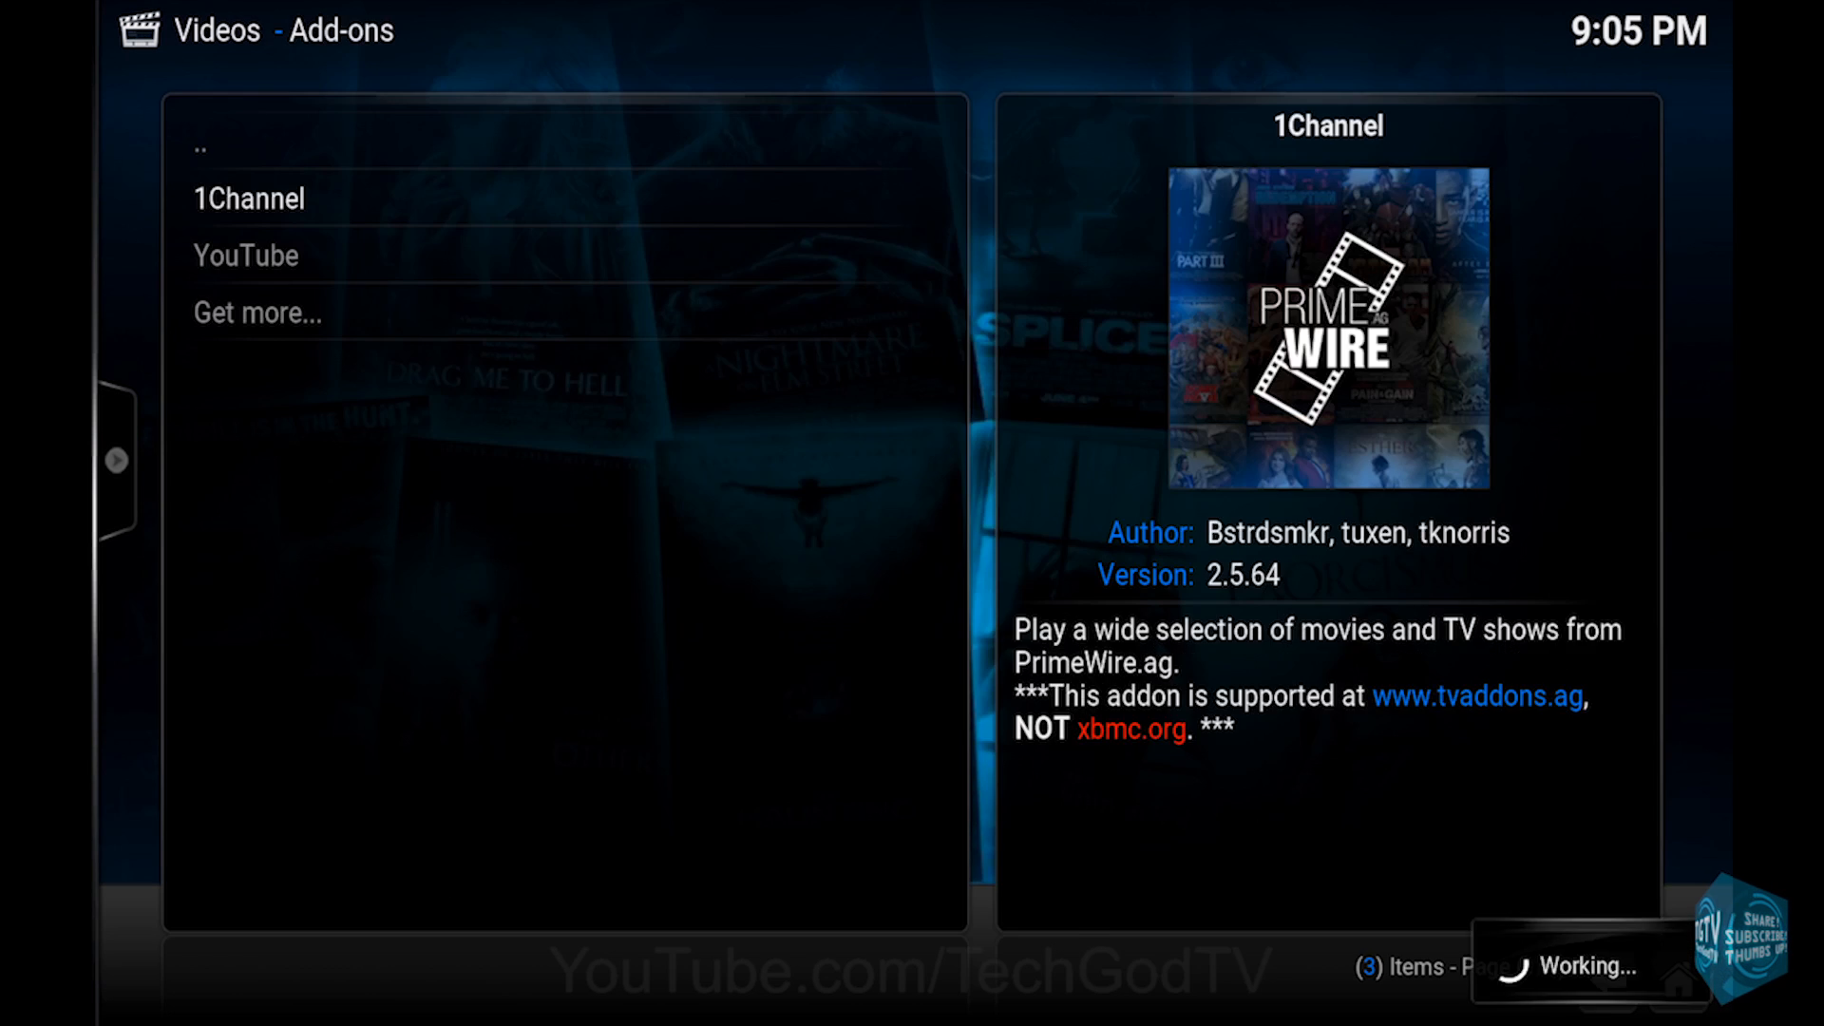
pyautogui.click(249, 198)
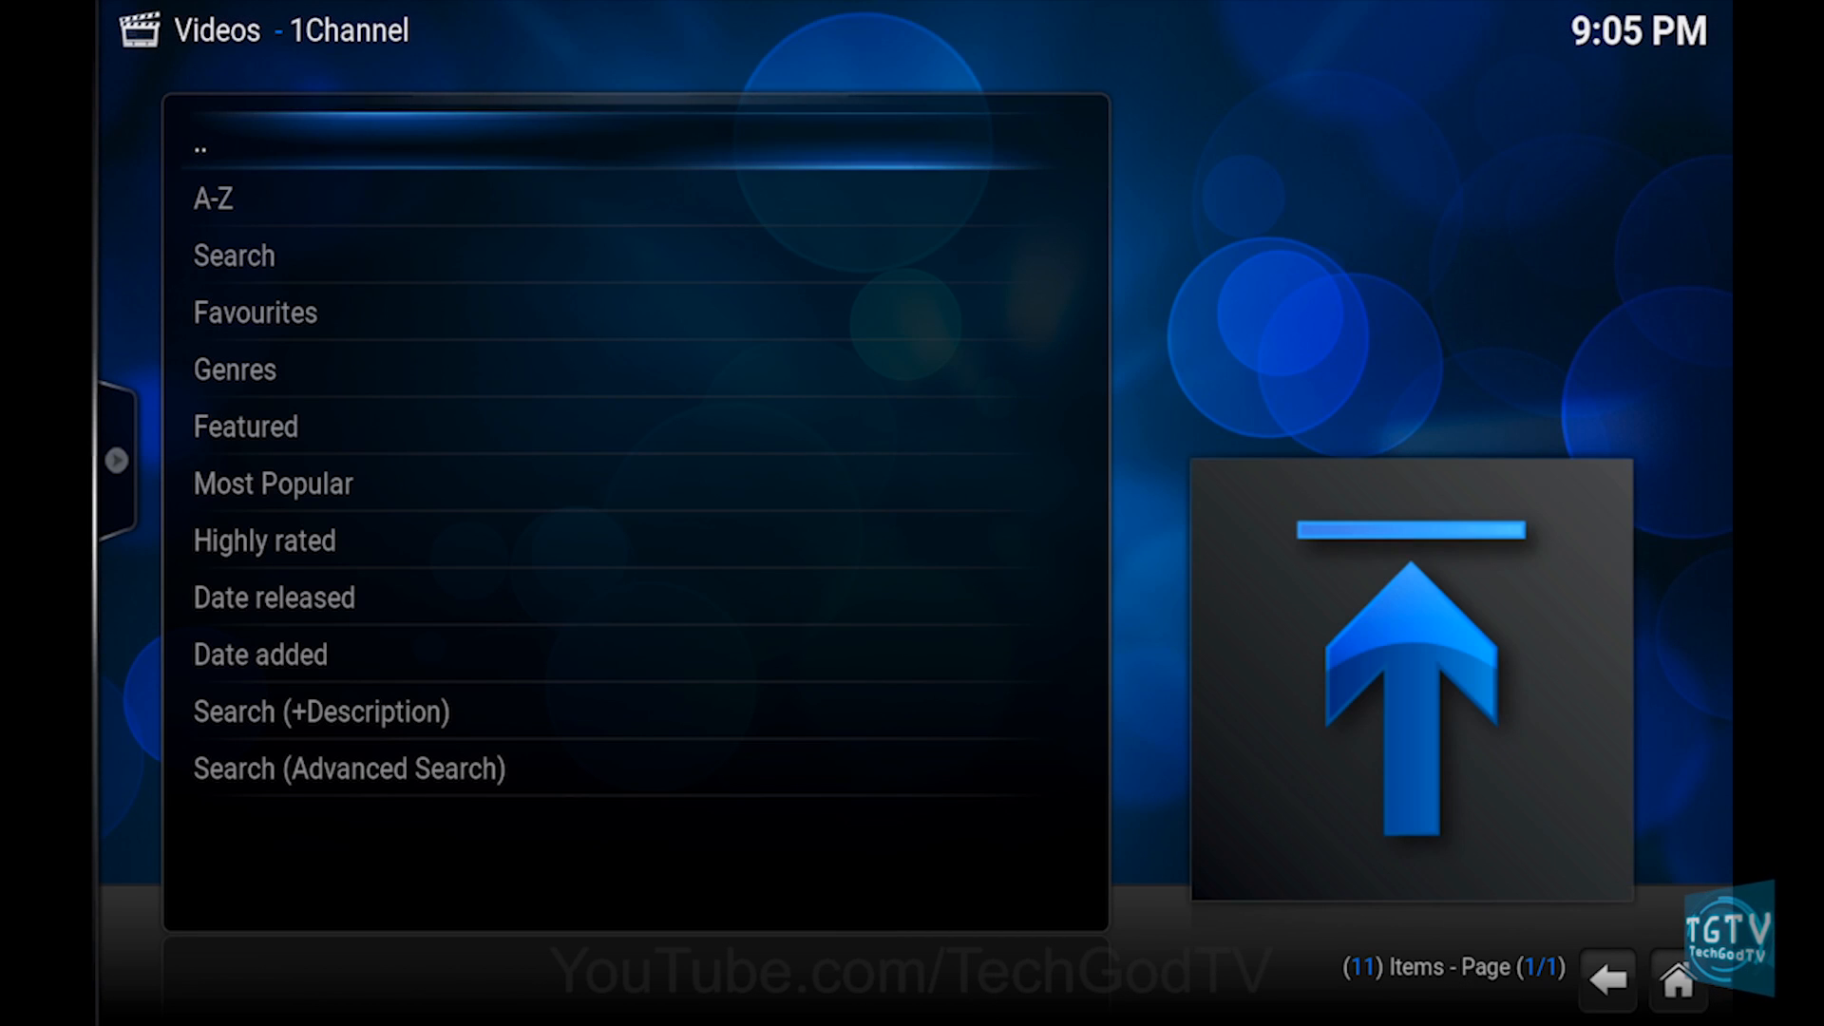
pyautogui.click(245, 425)
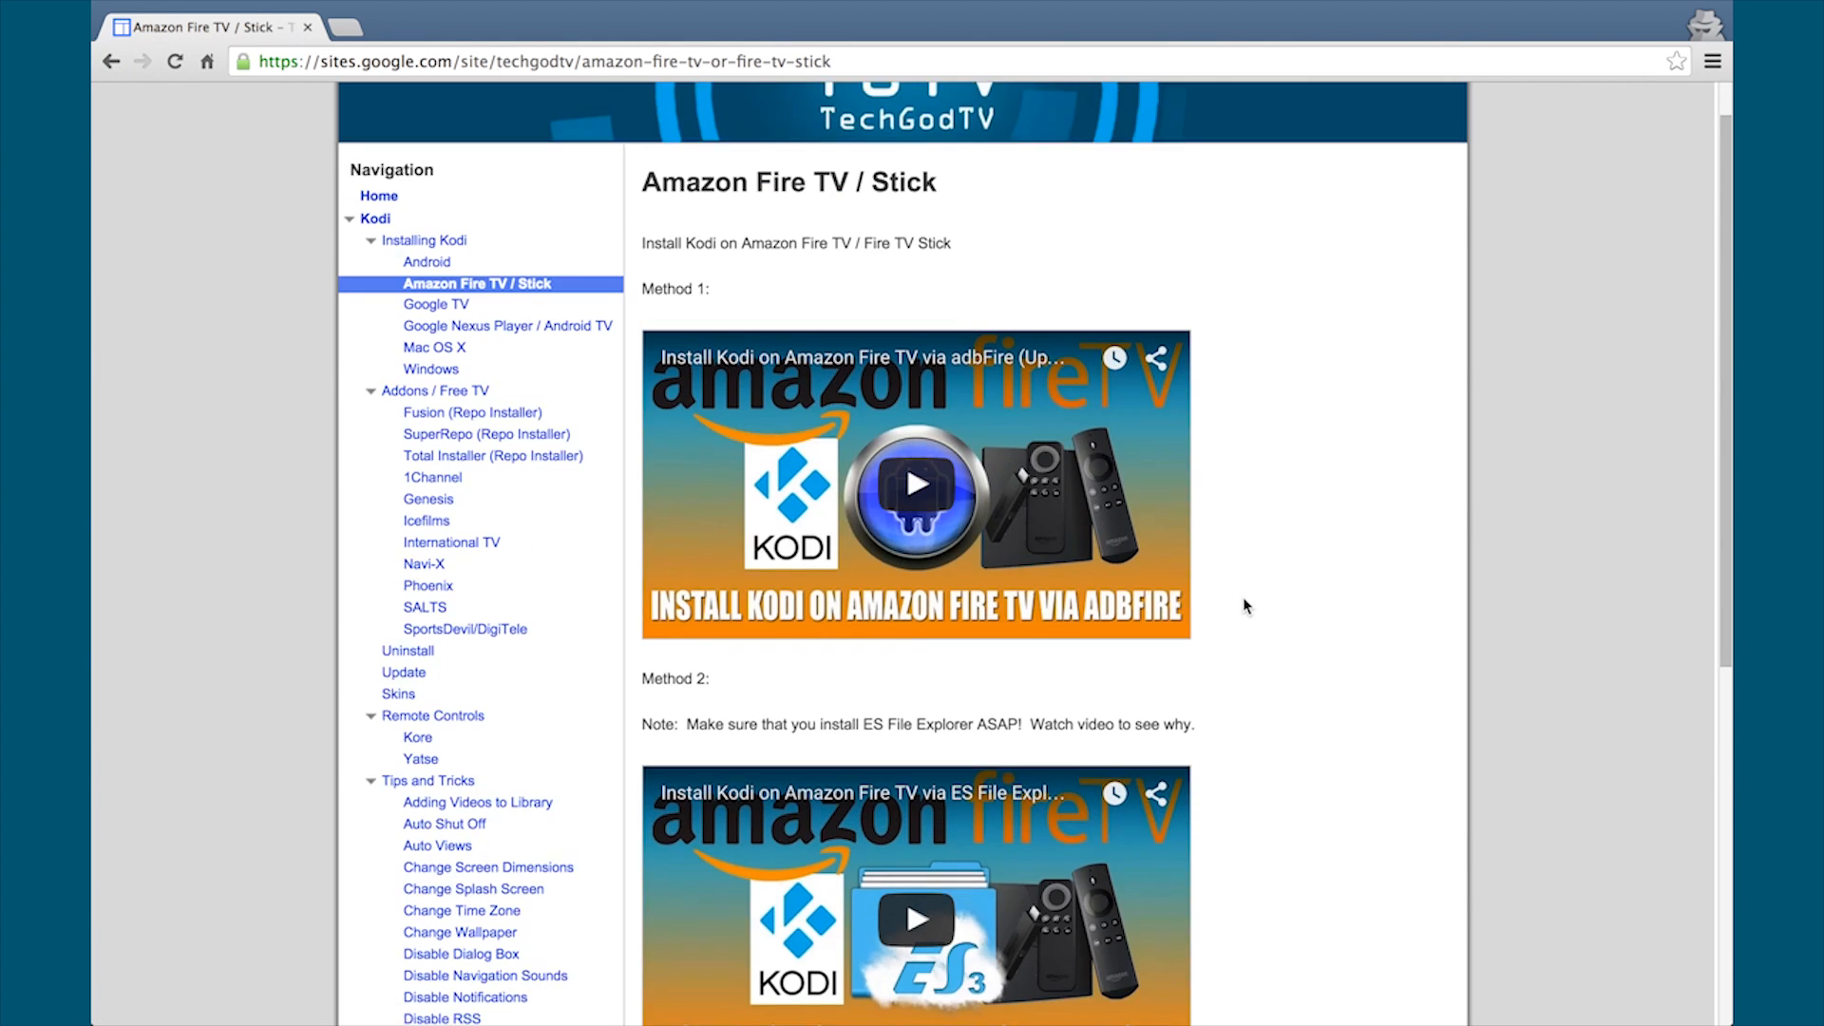
# Step: Open the Uninstall page from the TechGodTV site's Navigation sidebar
pyautogui.scroll(-3)
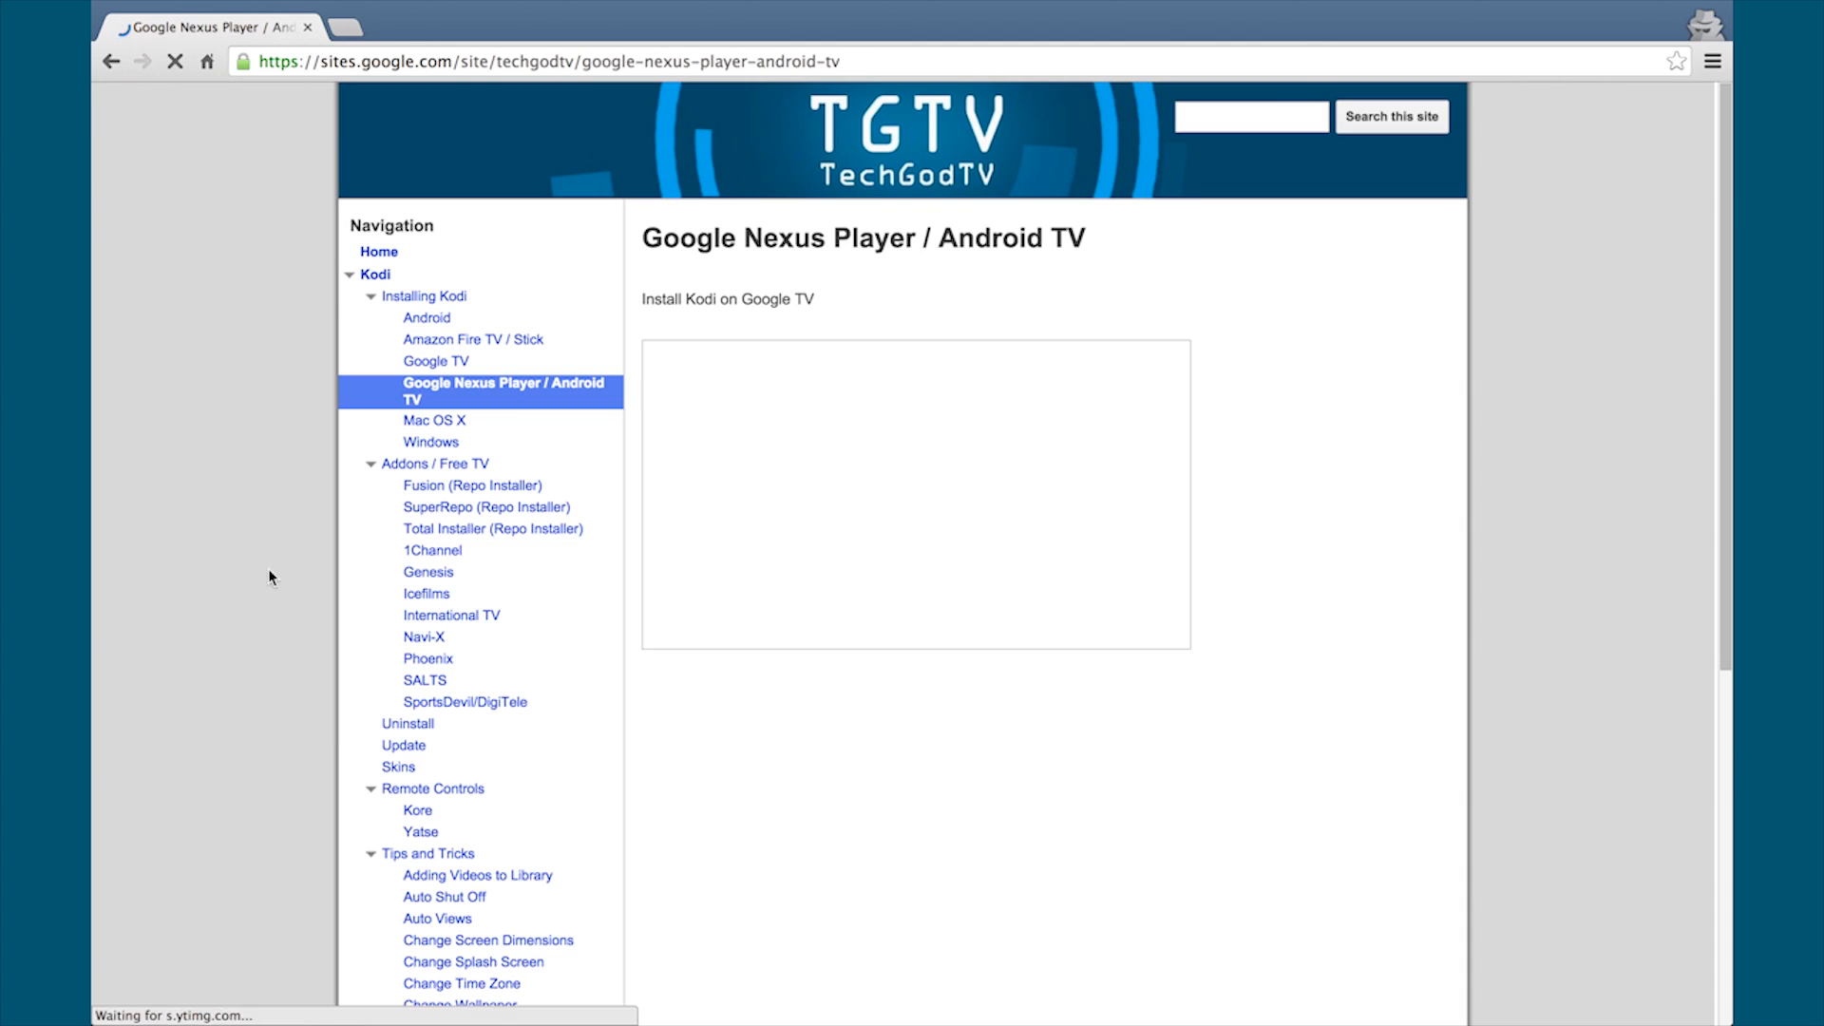
pyautogui.click(407, 722)
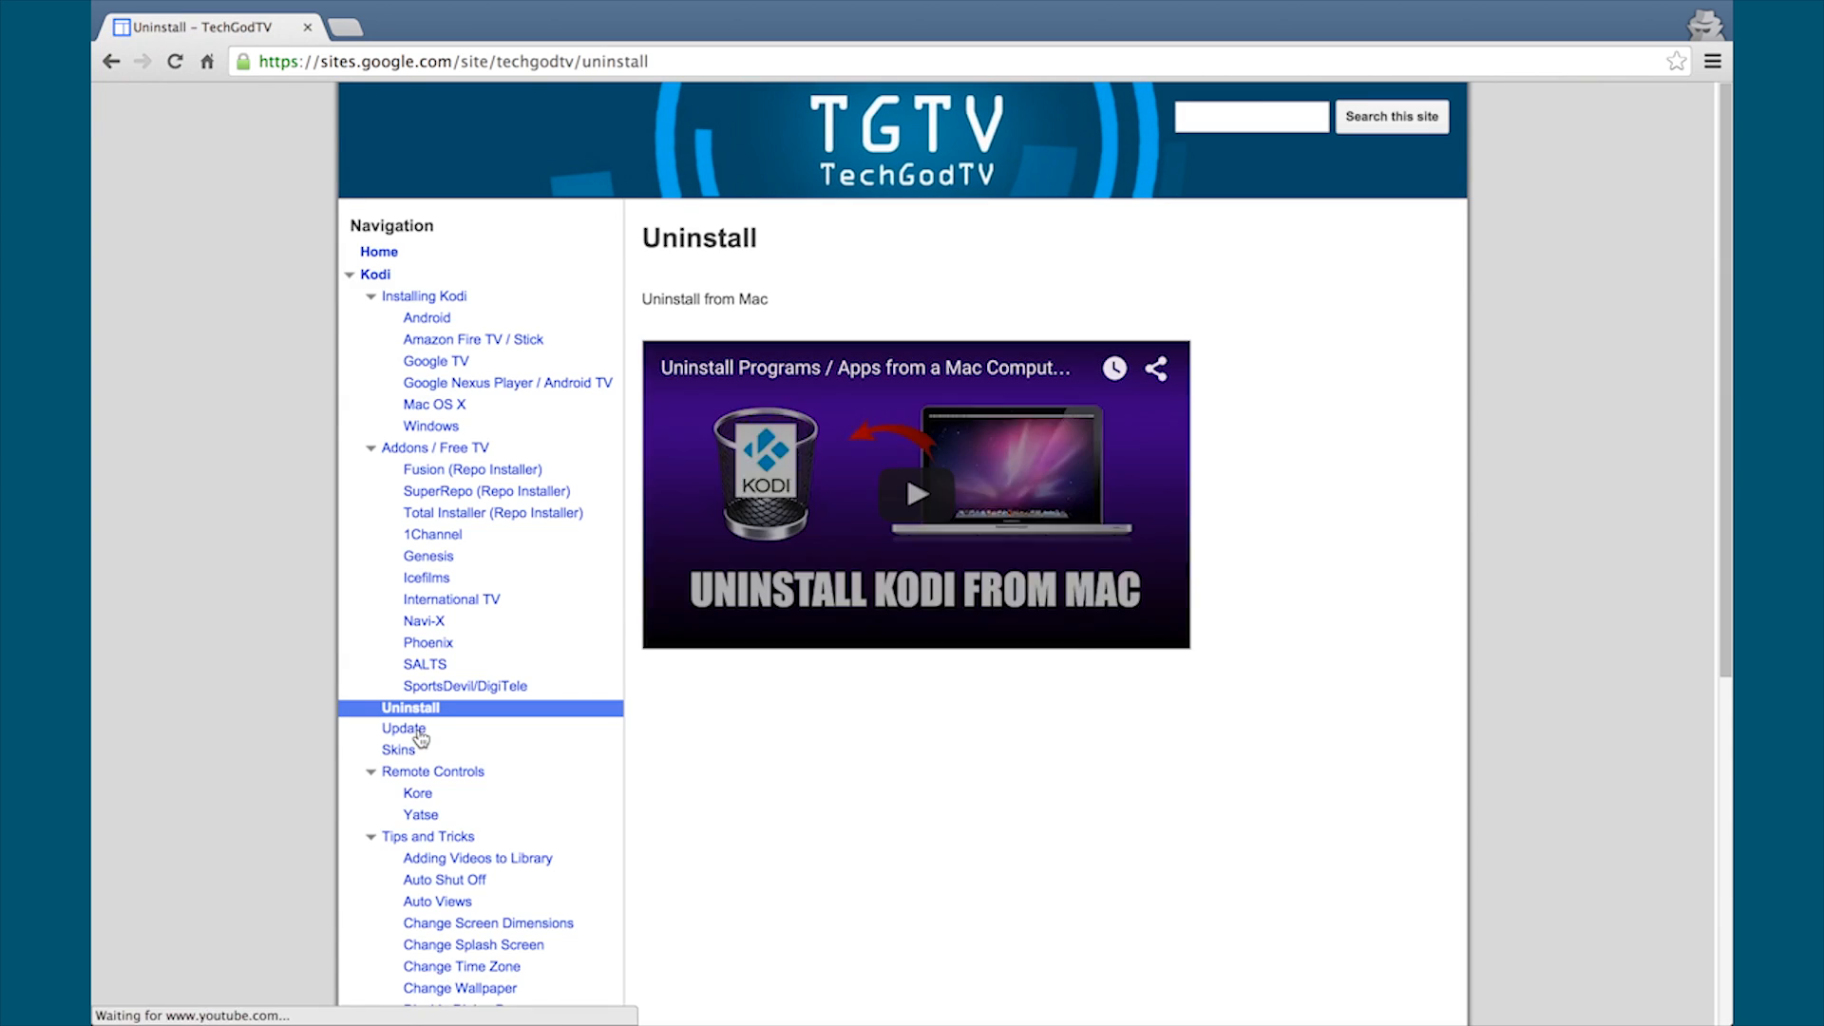